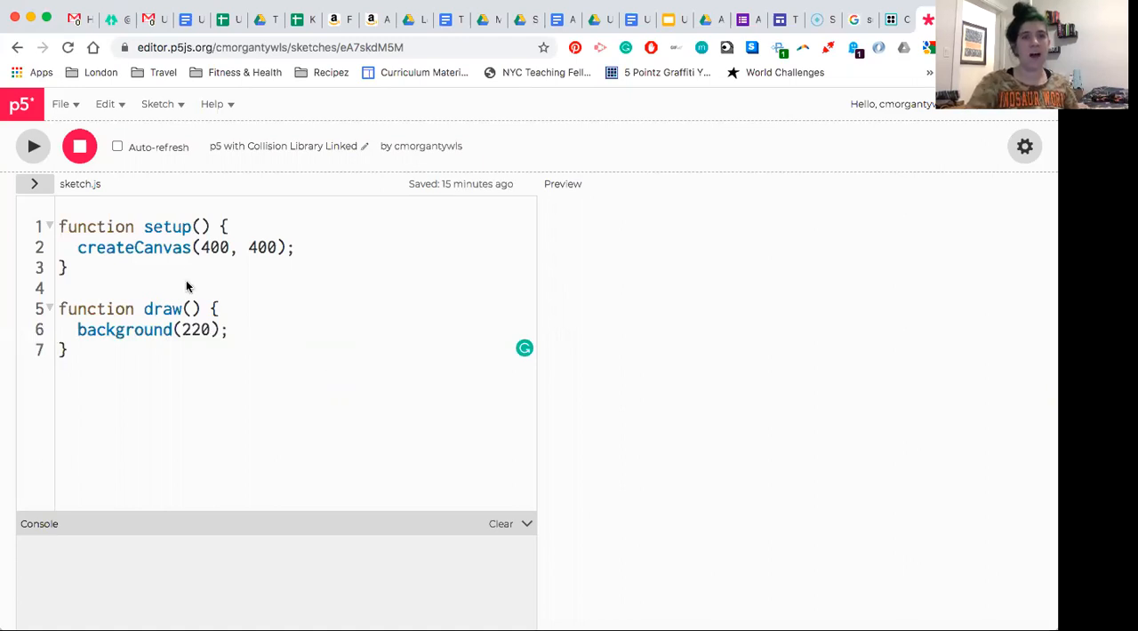
mouse_move(177, 259)
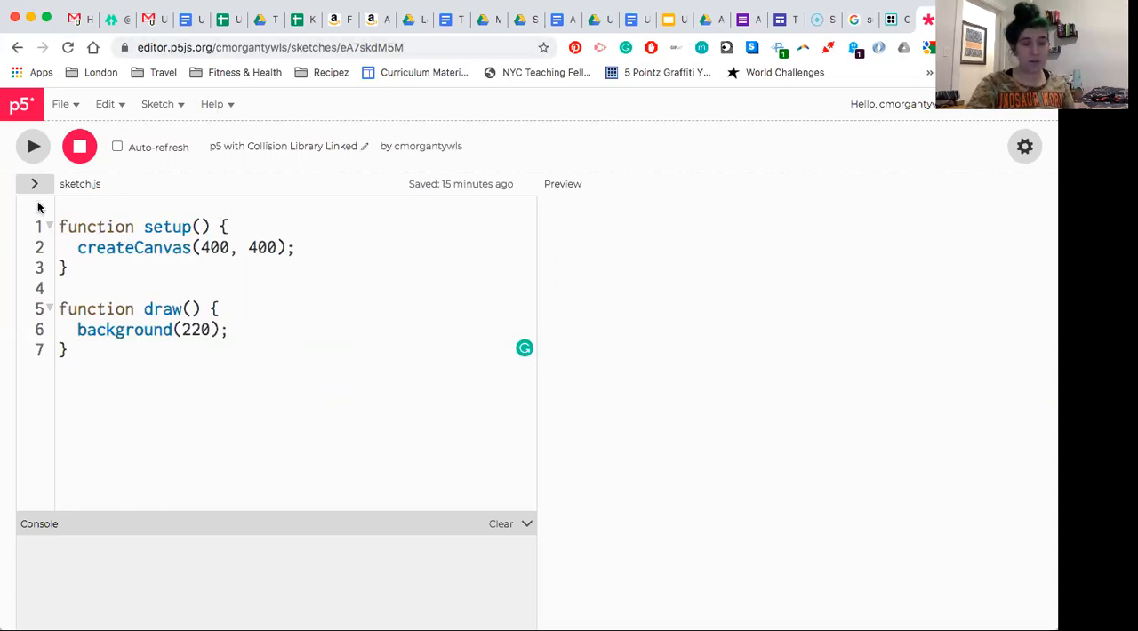
Step: Reveal the Sketch Files, show index.html and scroll through its embedded p5.collide2D script
left_click(35, 183)
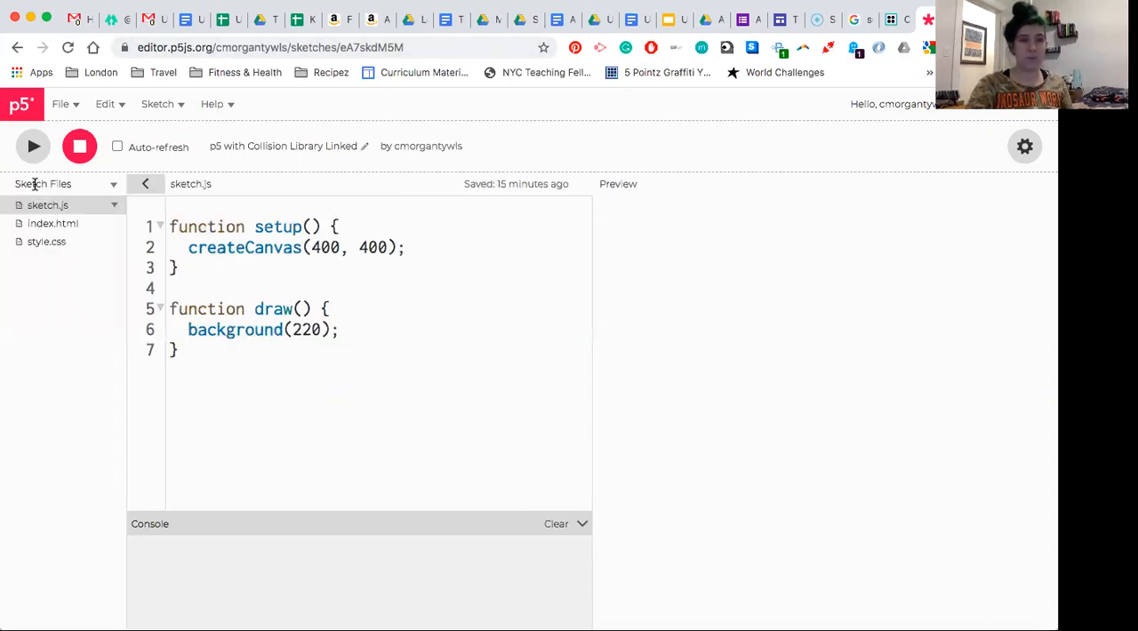
left_click(52, 223)
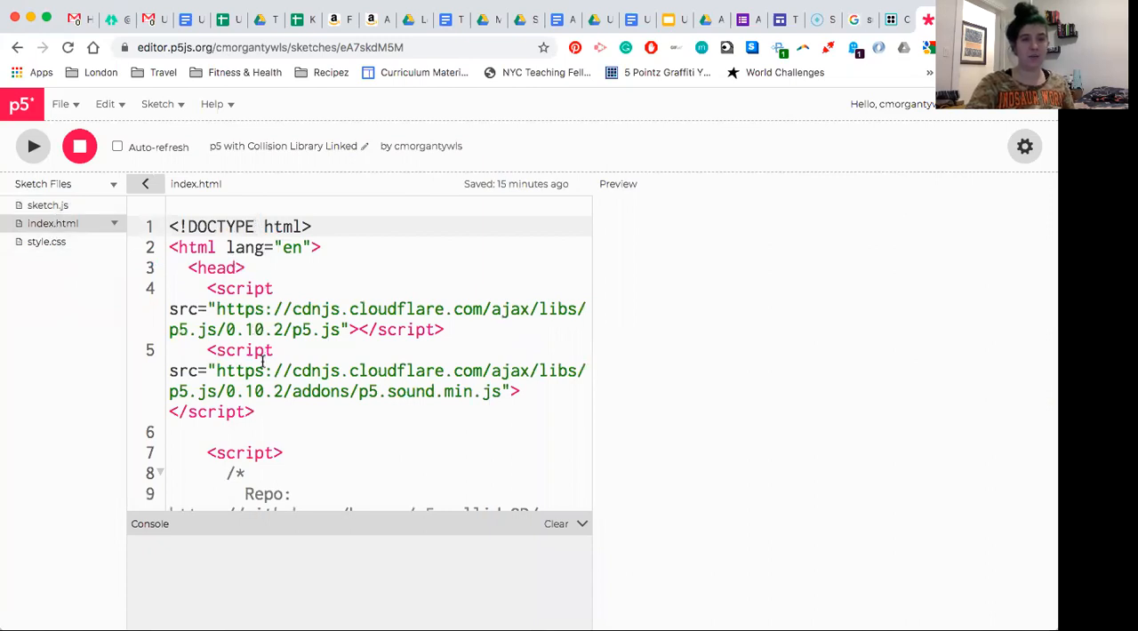
scroll("down", 3)
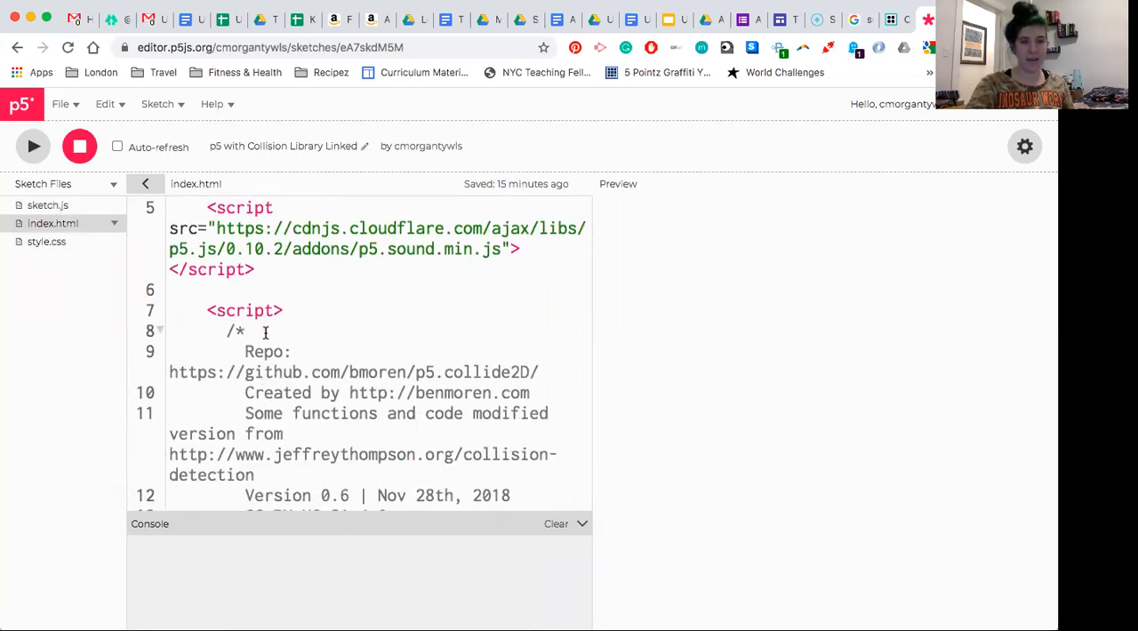
scroll("down", 3)
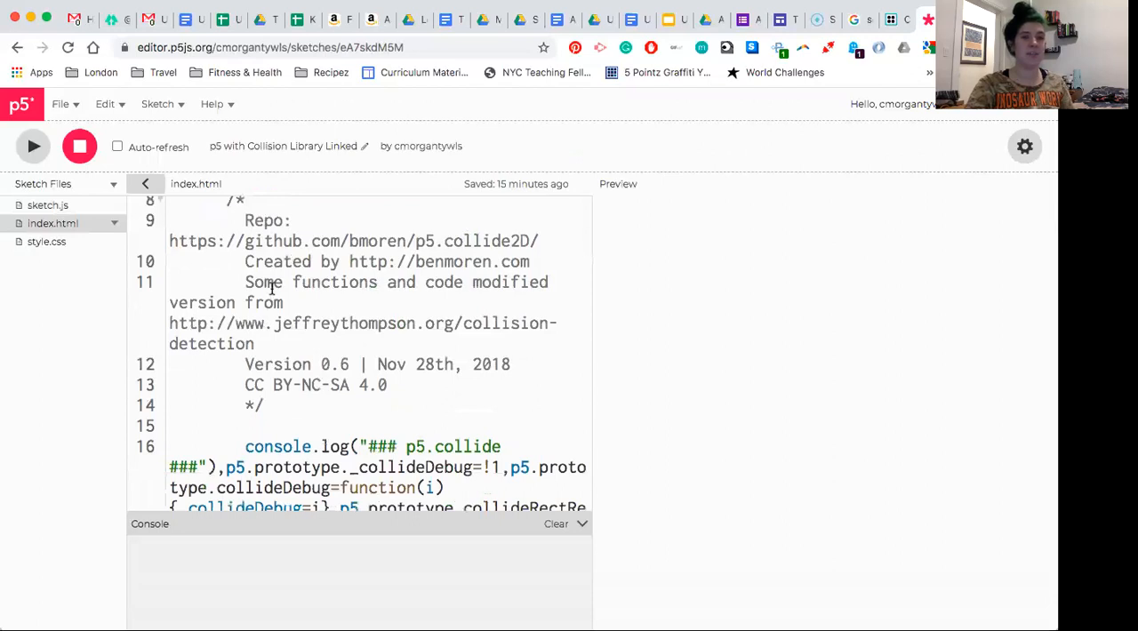
scroll("down", 3)
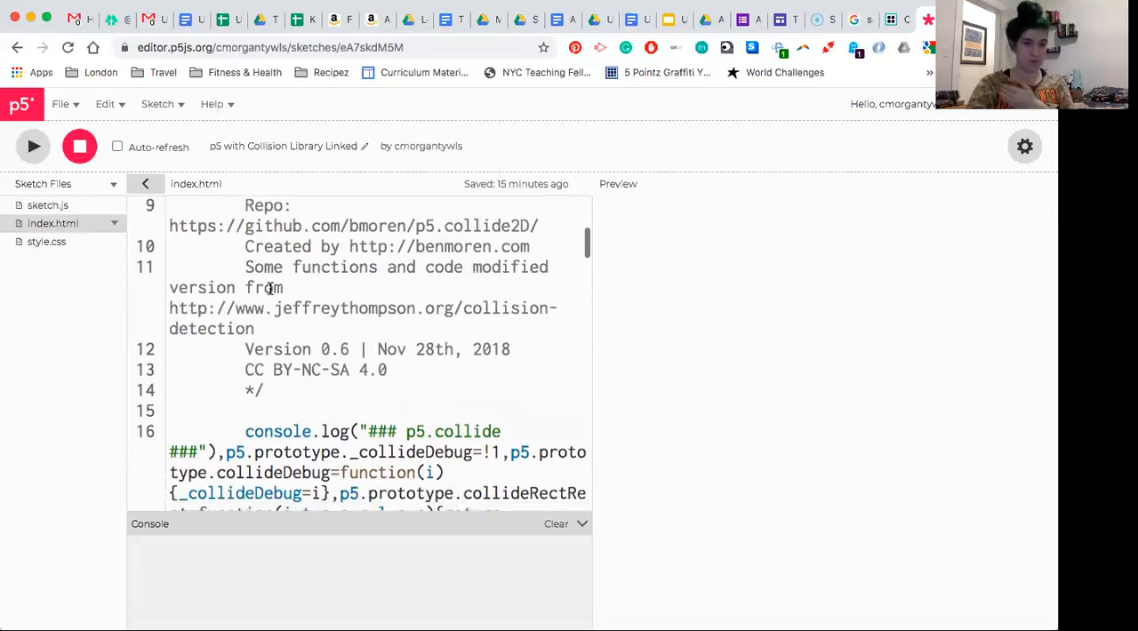
scroll("down", 3)
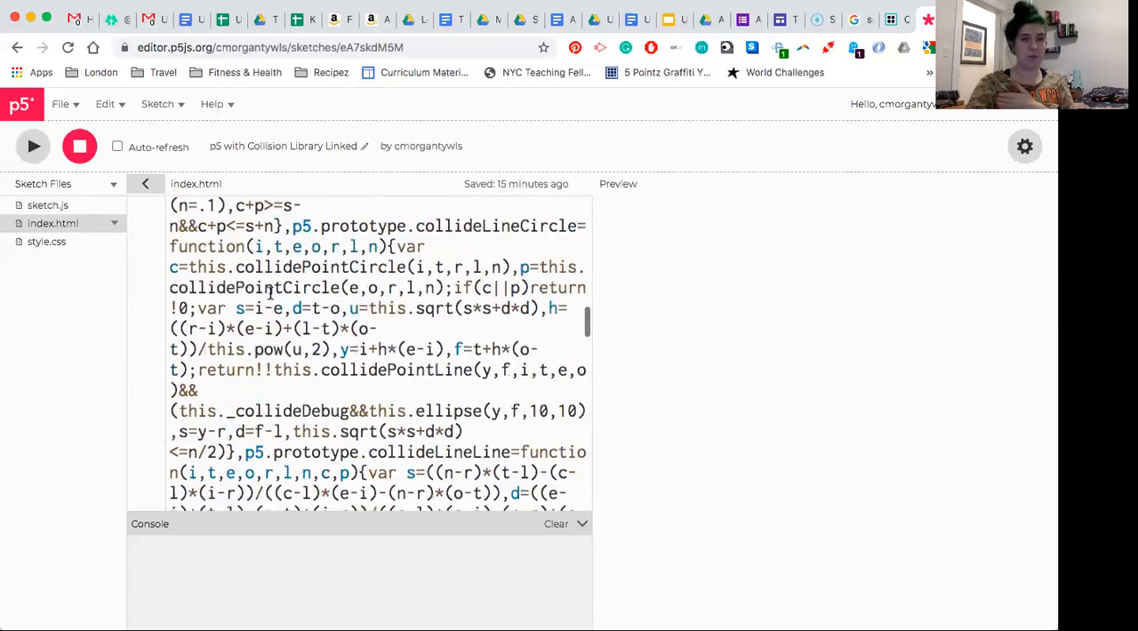
scroll("down", 3)
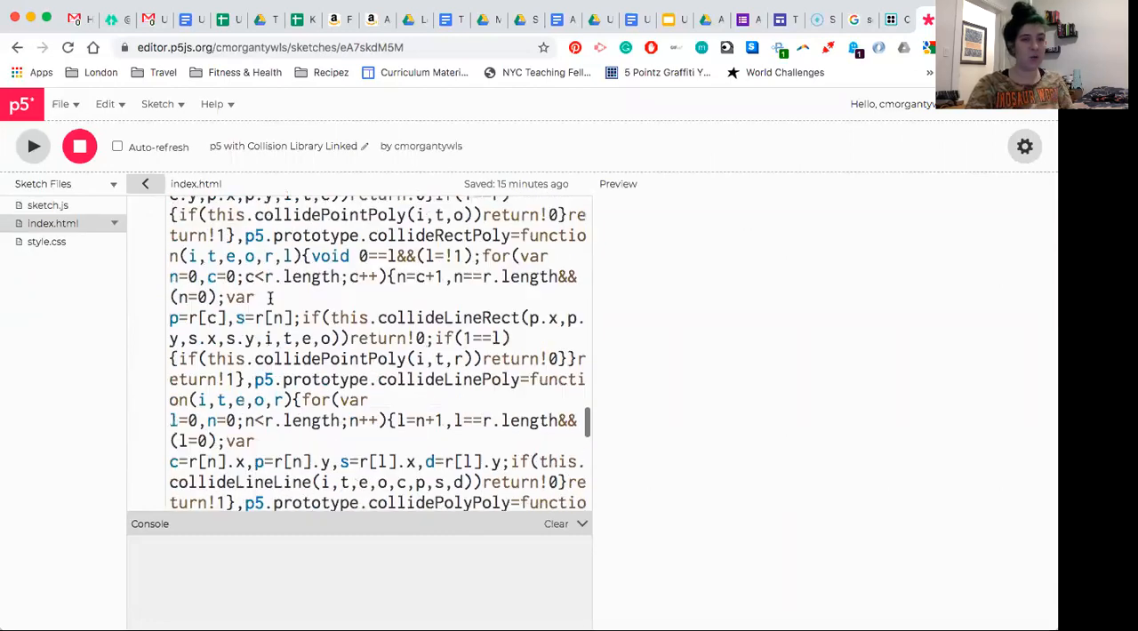
scroll("down", 3)
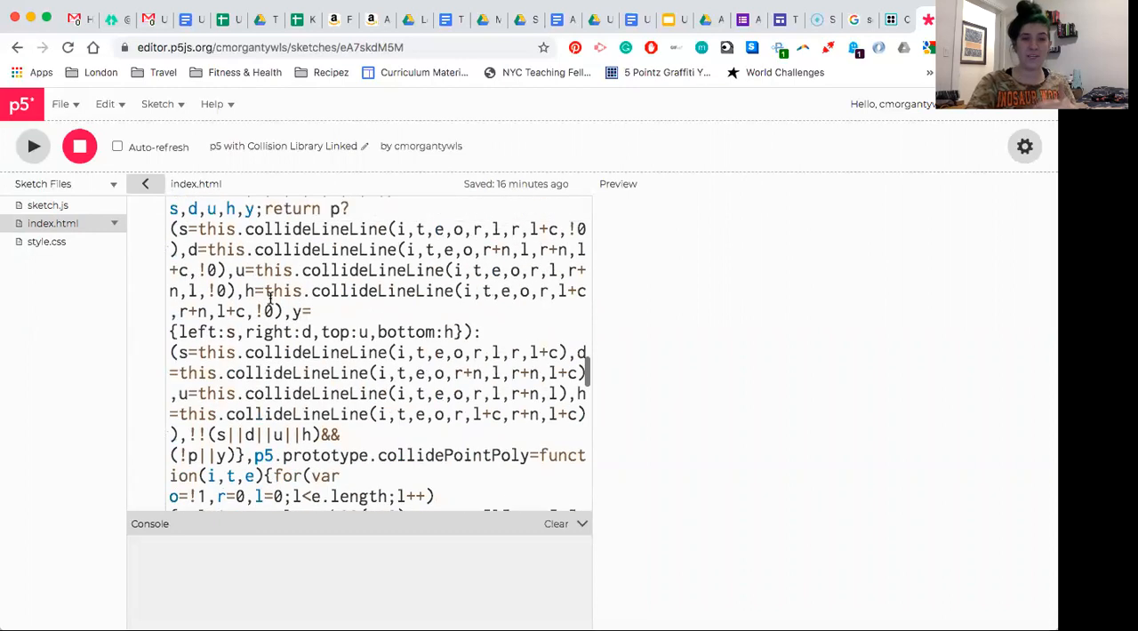
scroll("up", 3)
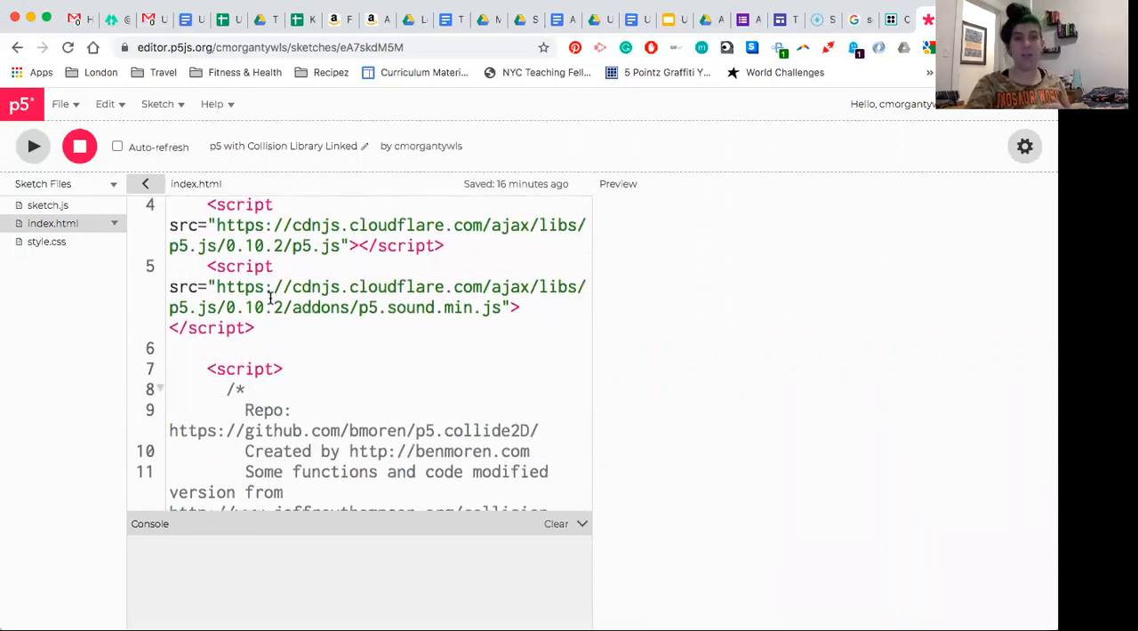
left_click(48, 206)
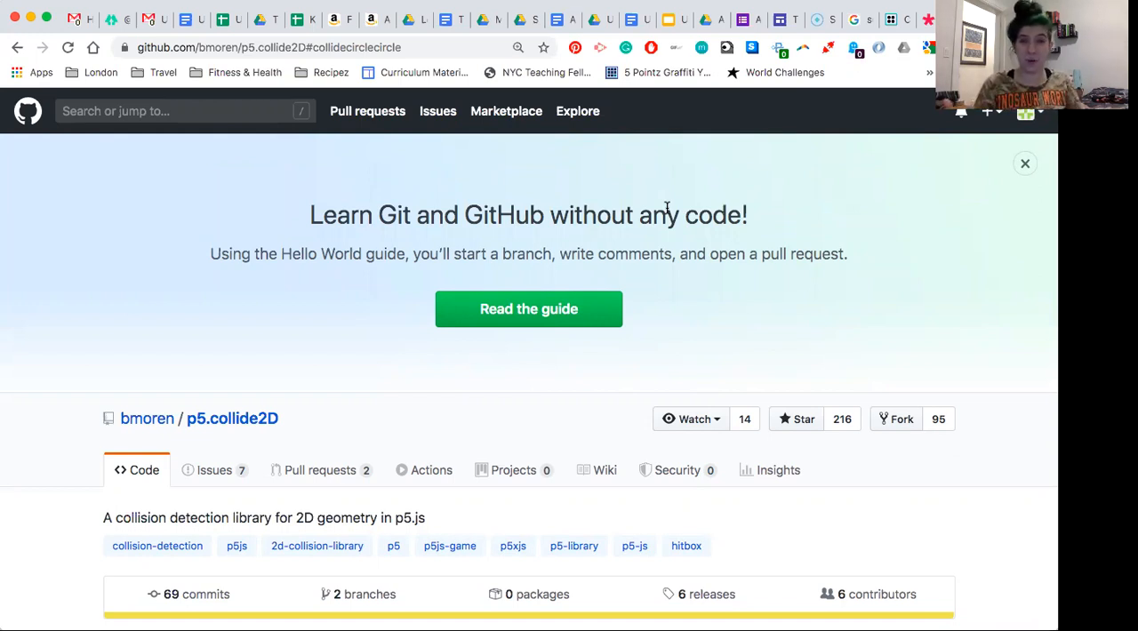
scroll("down", 3)
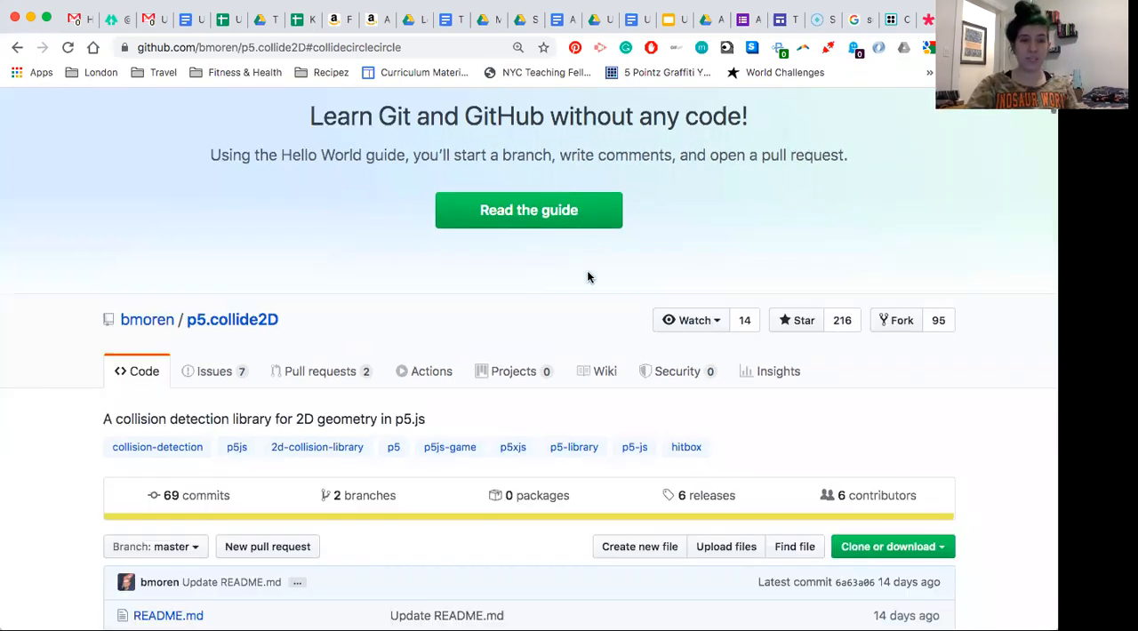
mouse_move(250, 300)
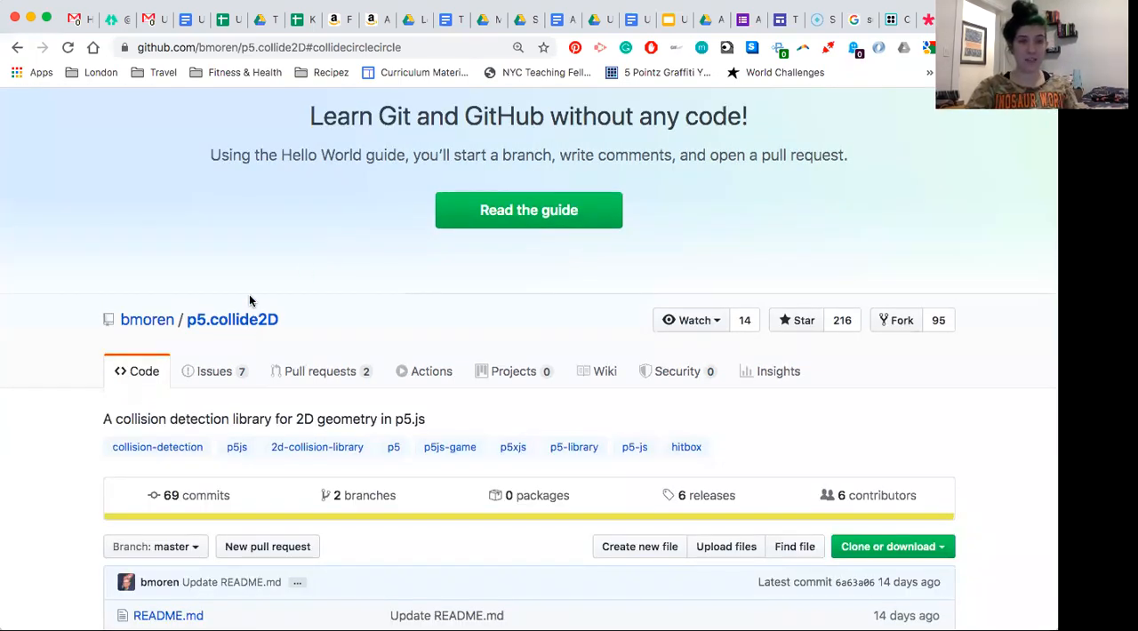
scroll("down", 3)
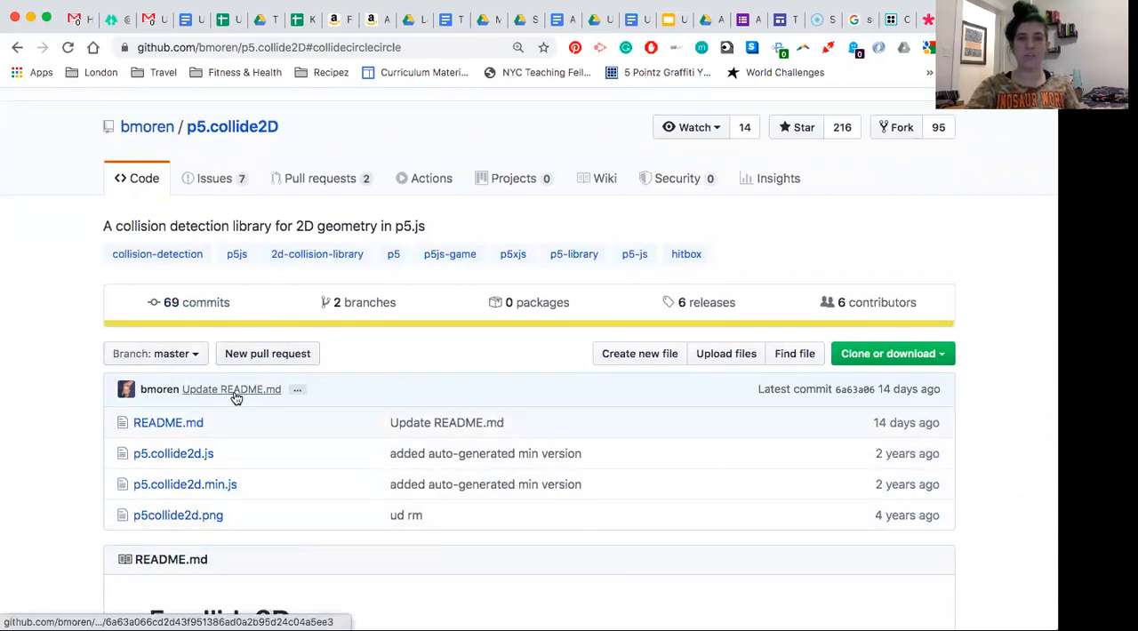
mouse_move(268, 354)
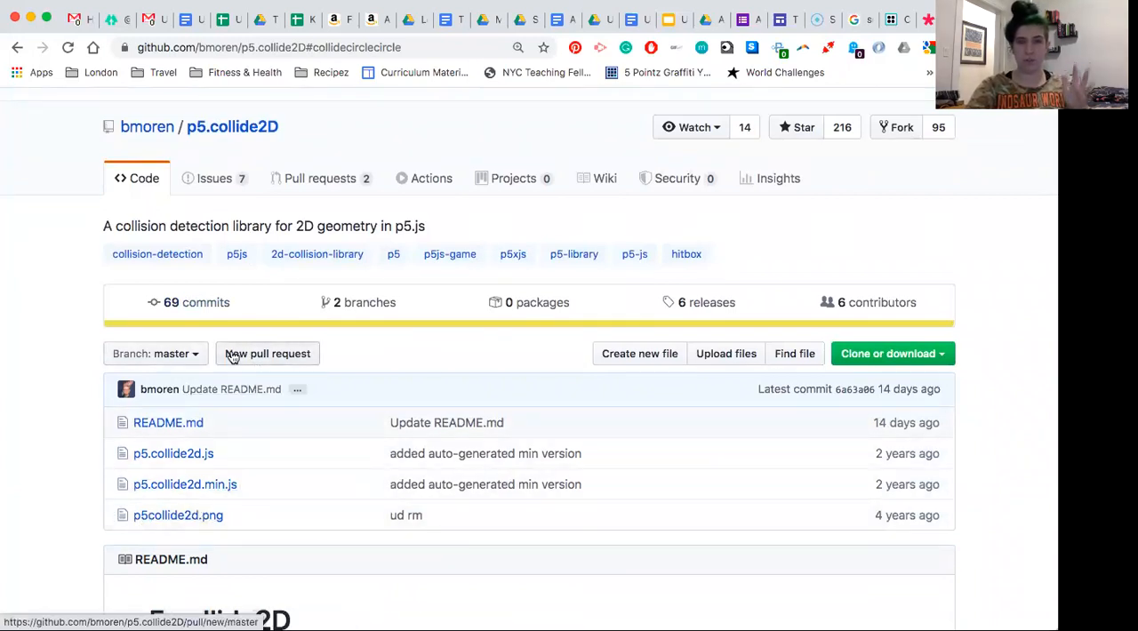
scroll("down", 3)
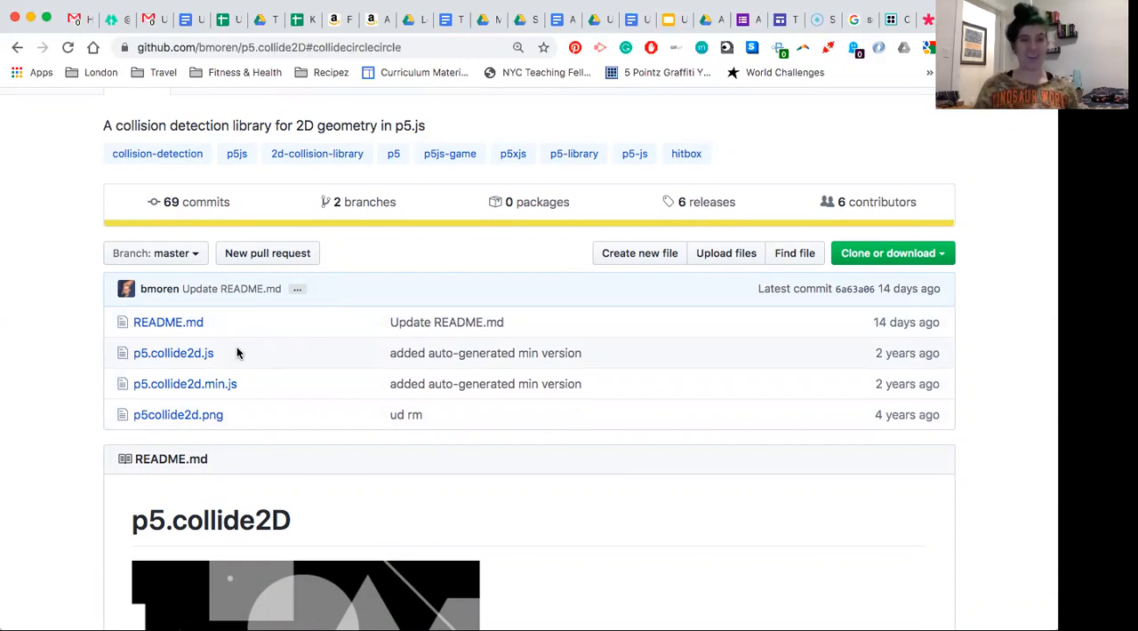
mouse_move(313, 295)
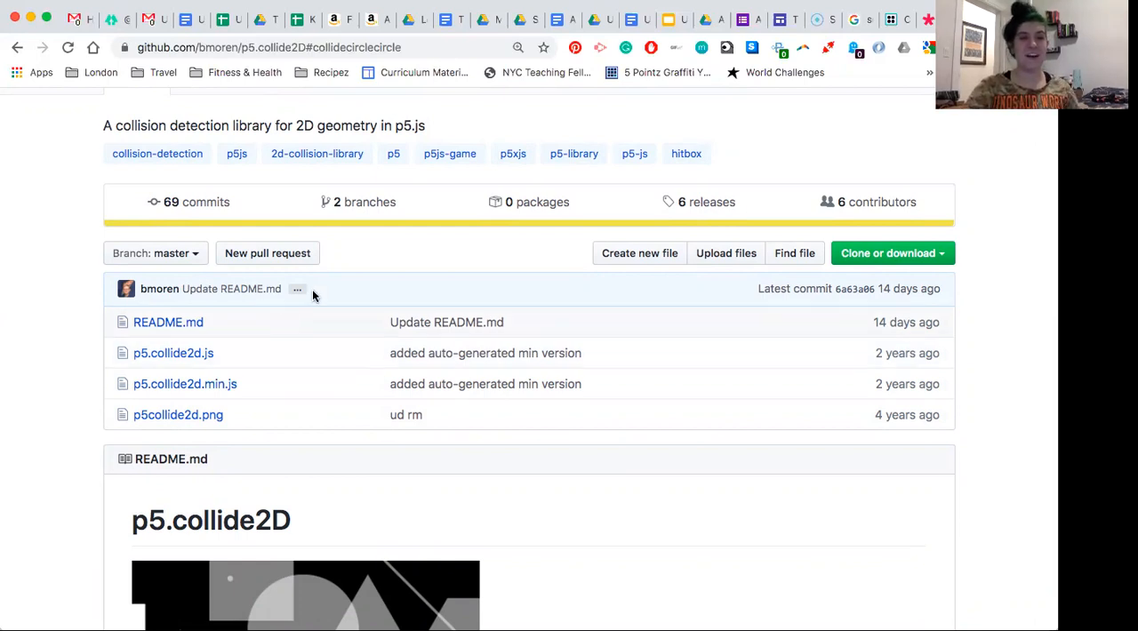
scroll("down", 3)
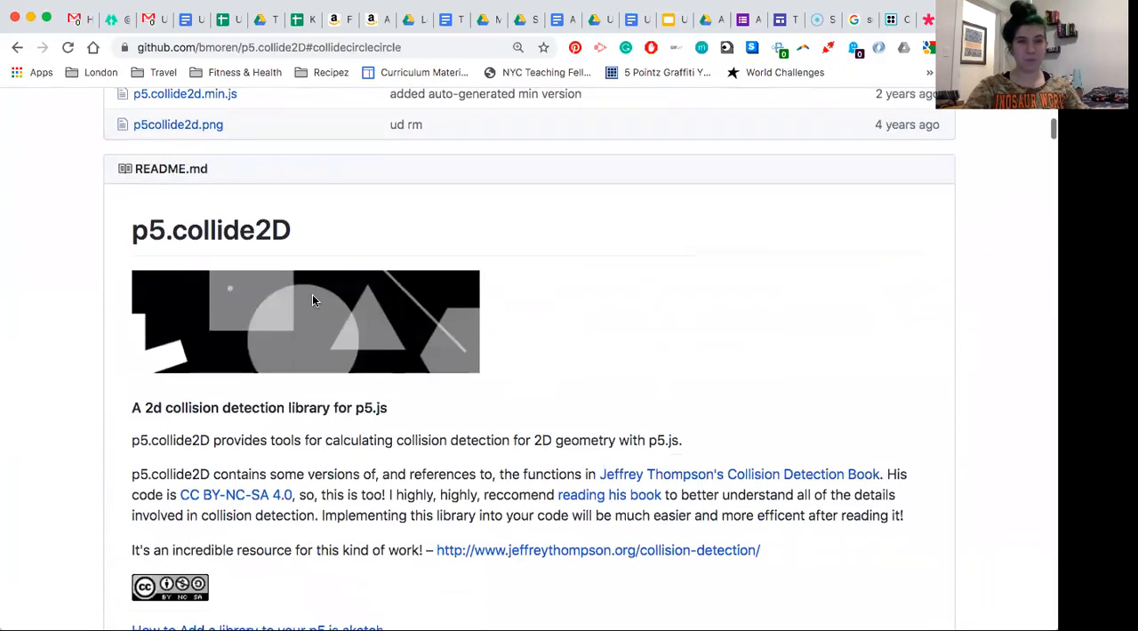
scroll("down", 3)
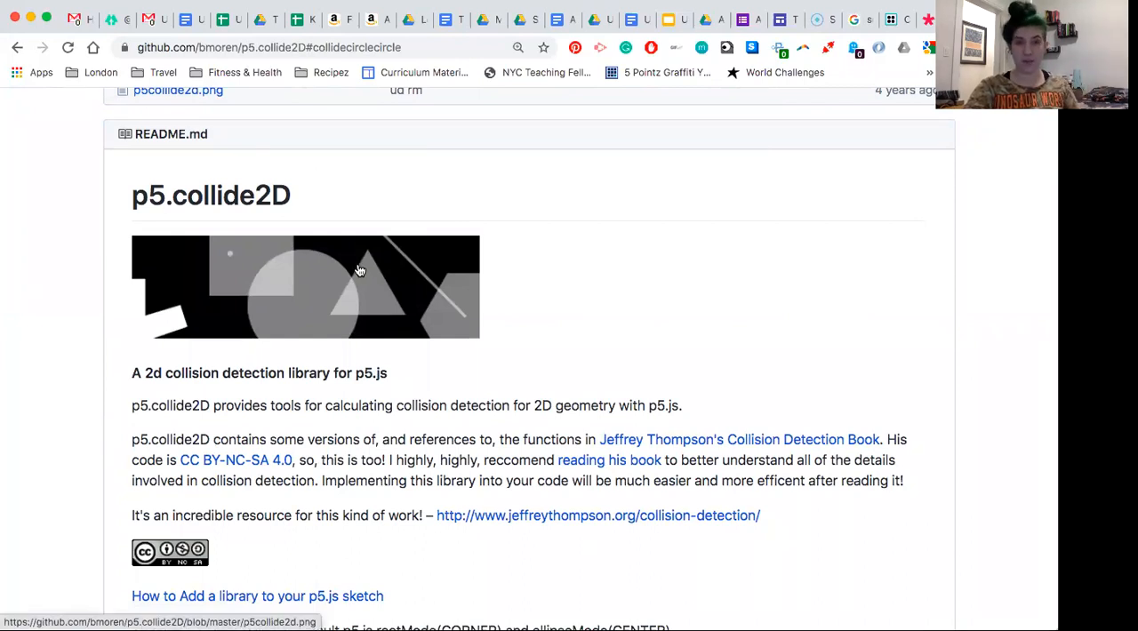
mouse_move(355, 282)
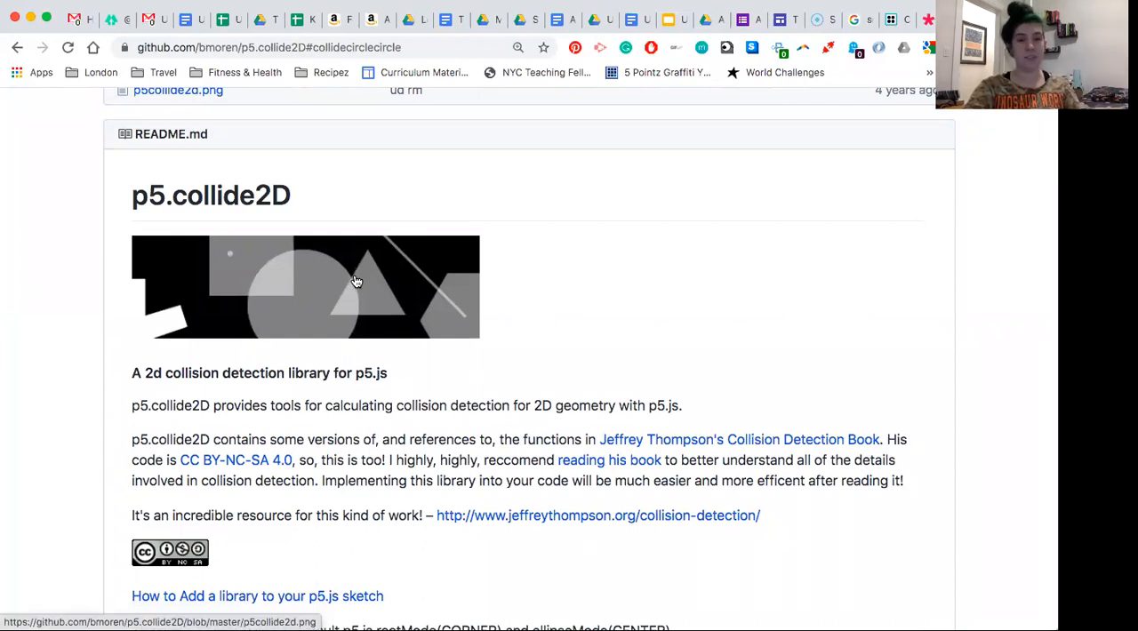
scroll("down", 3)
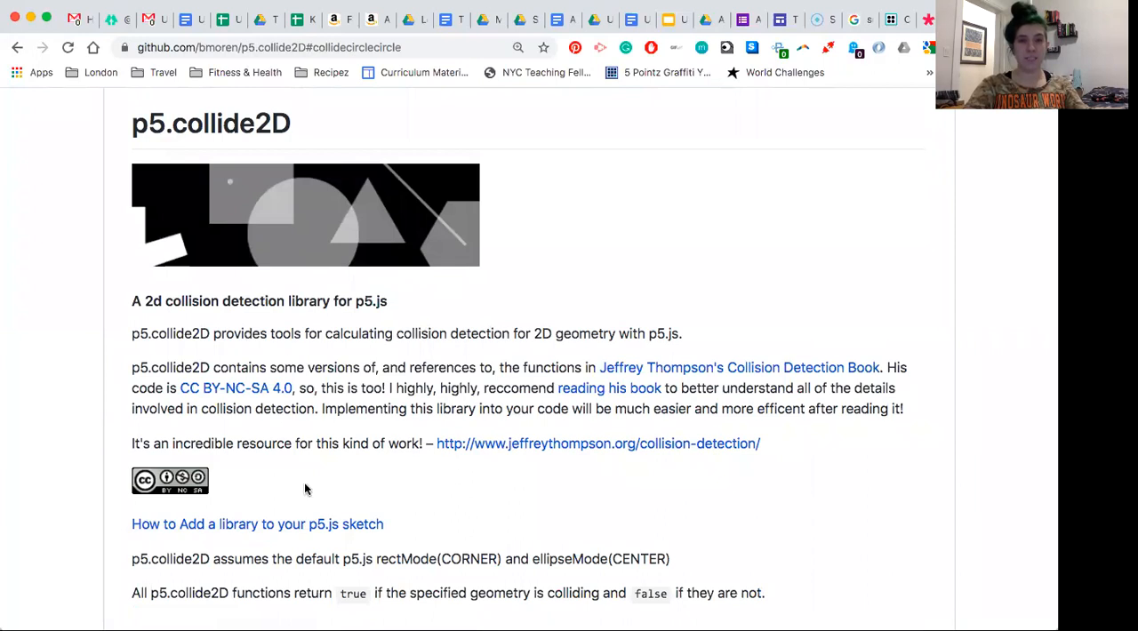
scroll("down", 3)
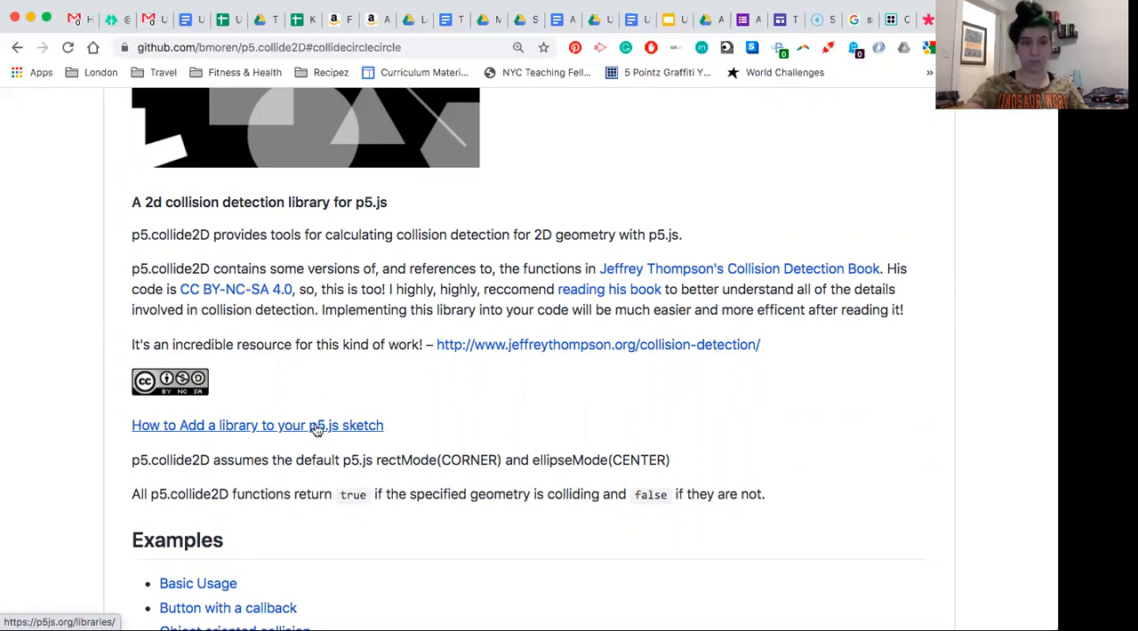
scroll("down", 3)
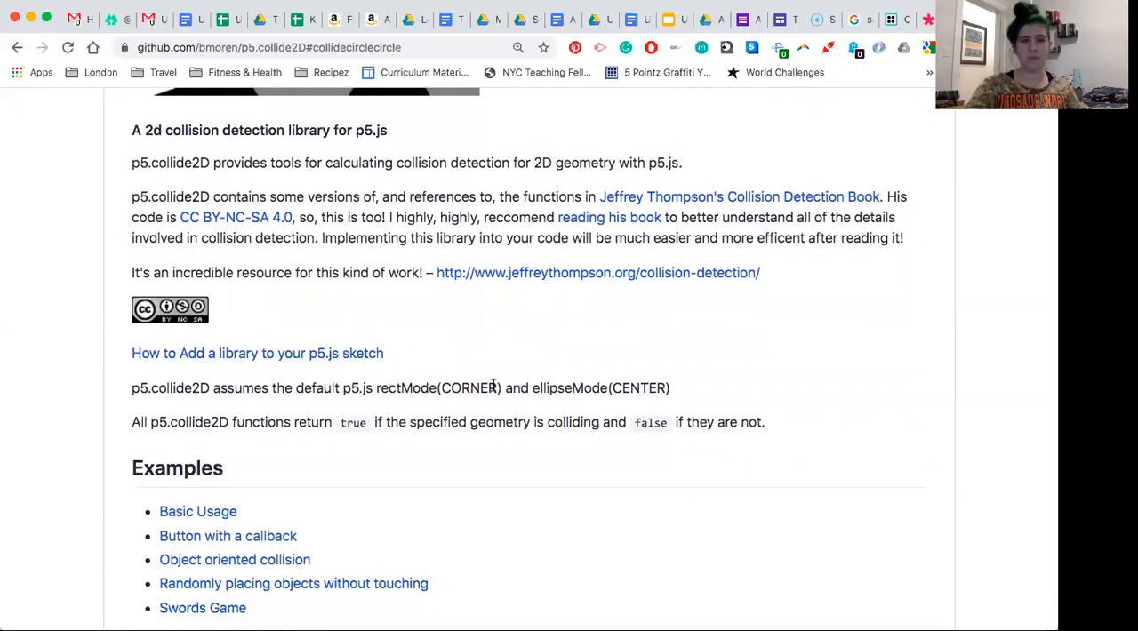
double_click(437, 388)
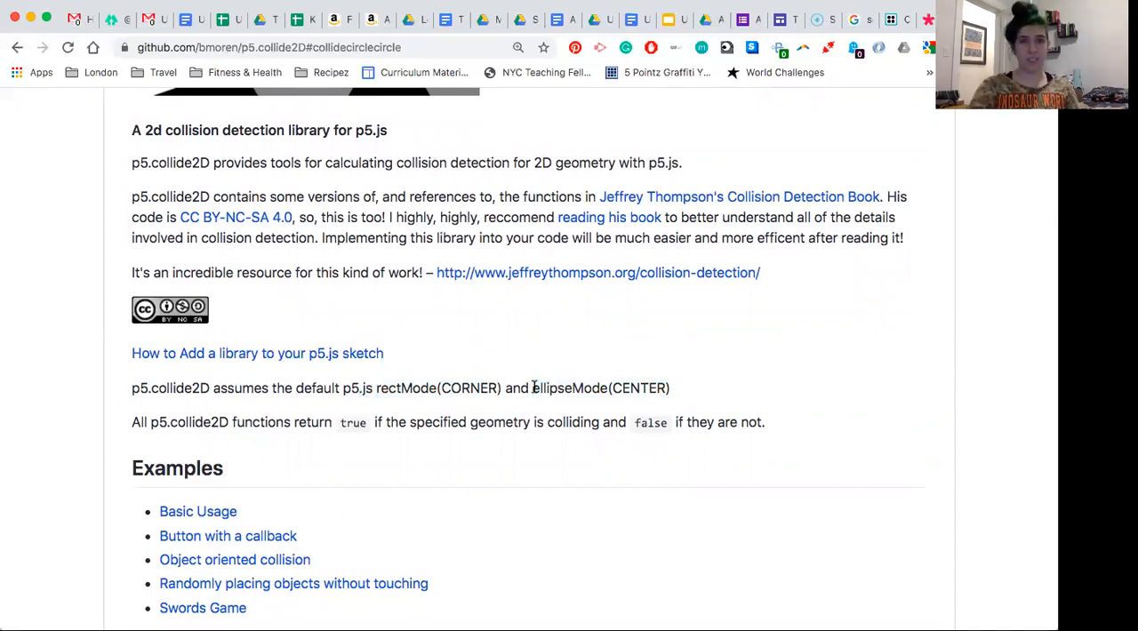
mouse_move(496, 341)
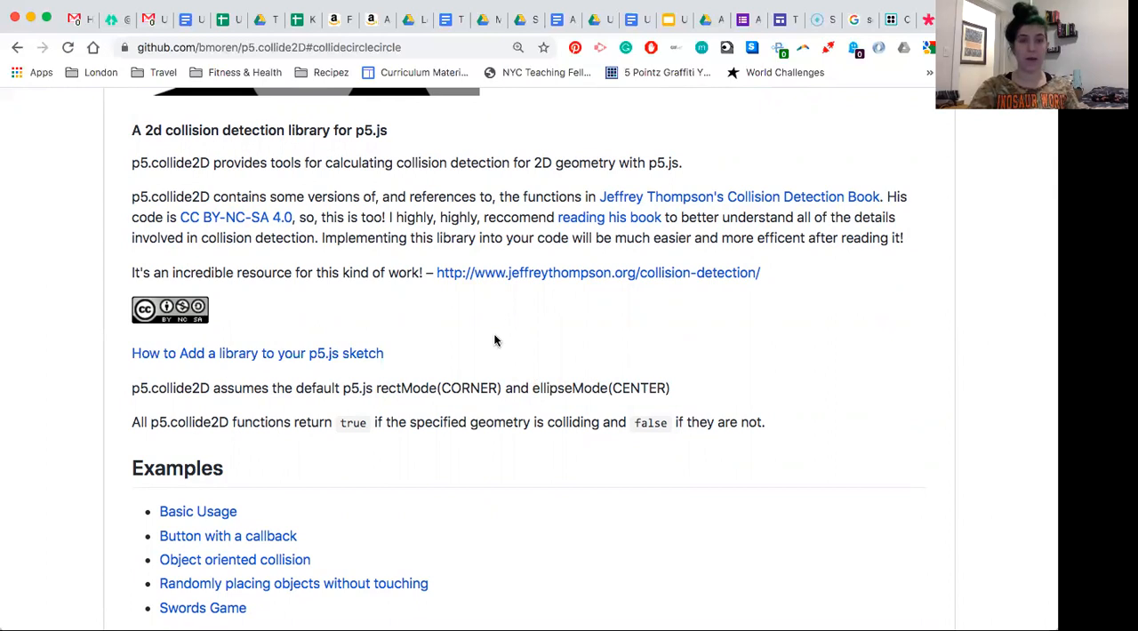
scroll("down", 3)
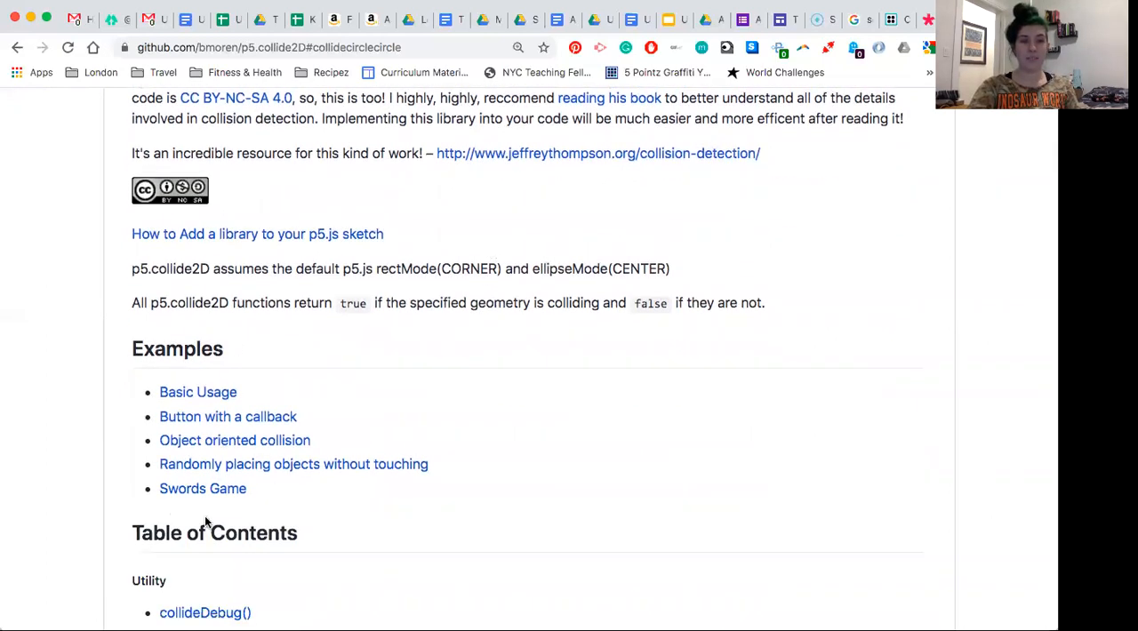
mouse_move(227, 417)
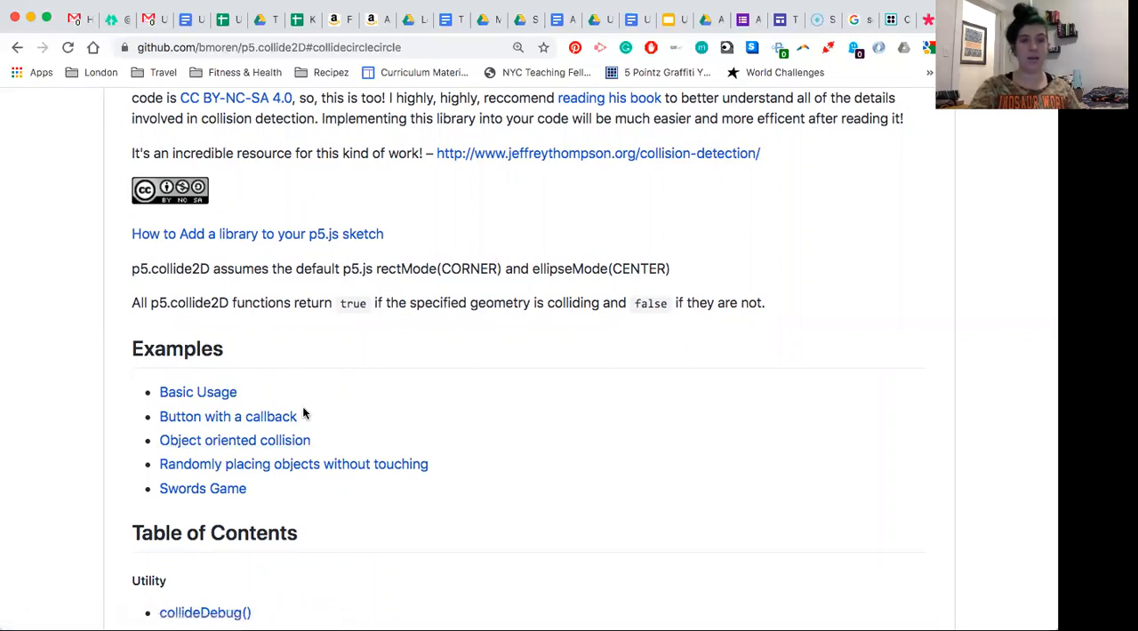
Step: Scroll the README past the Examples list to the Table of Contents
scroll("down", 3)
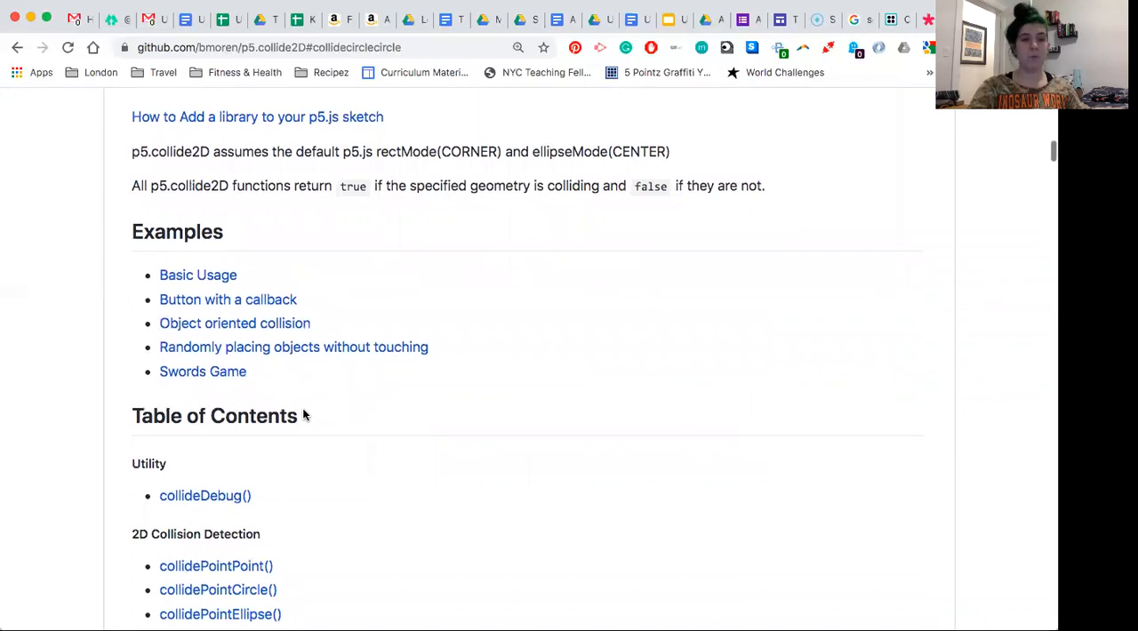
scroll("down", 3)
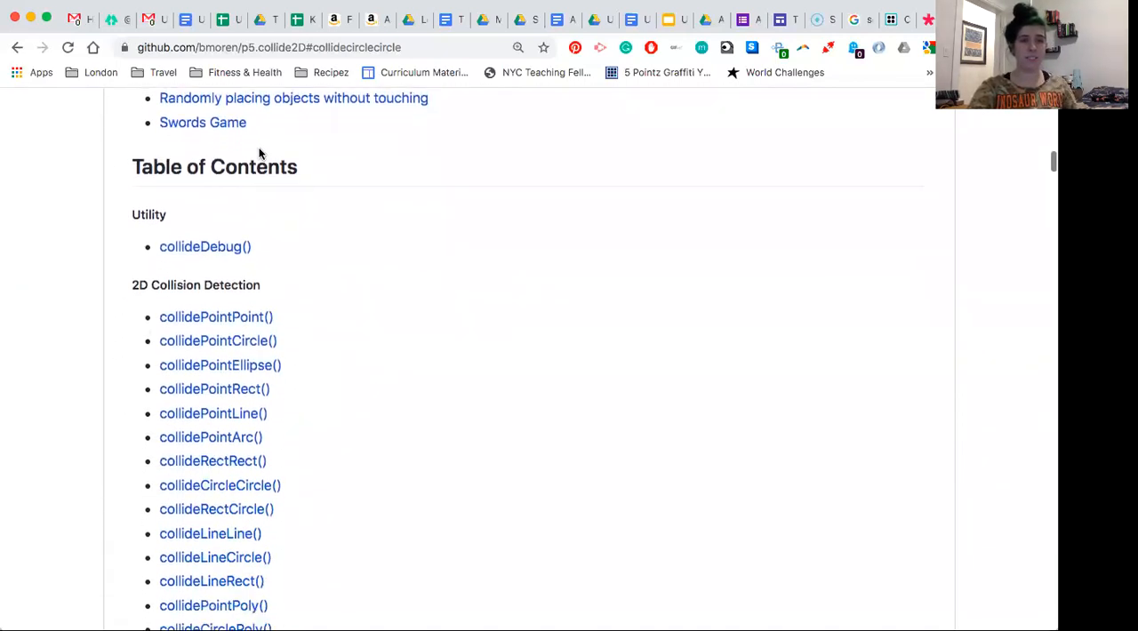
scroll("down", 3)
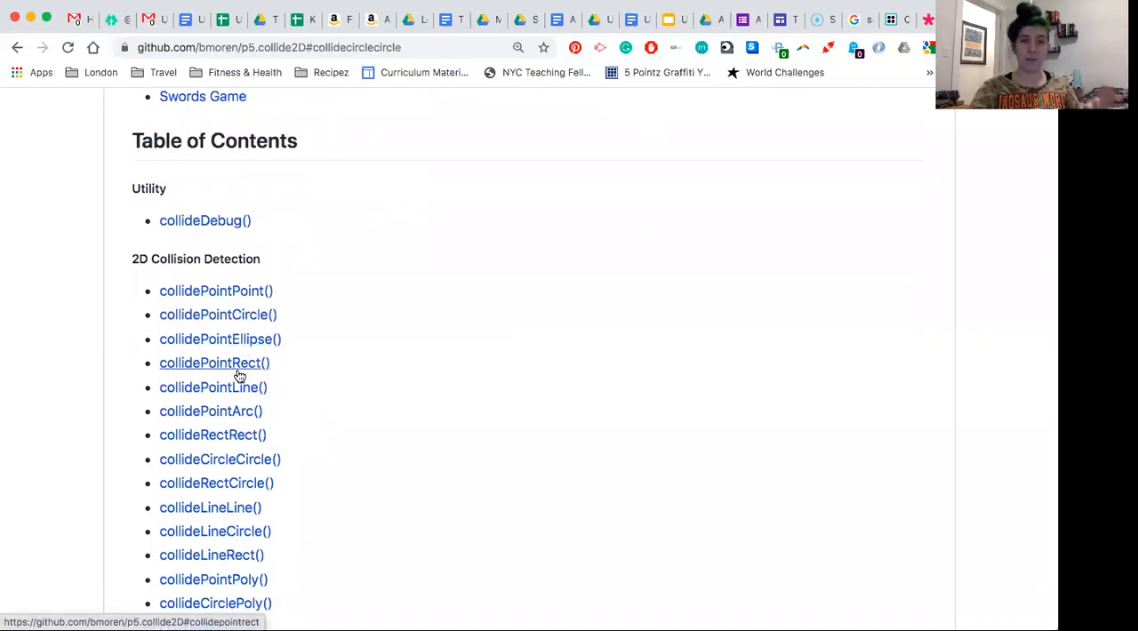
mouse_move(300, 347)
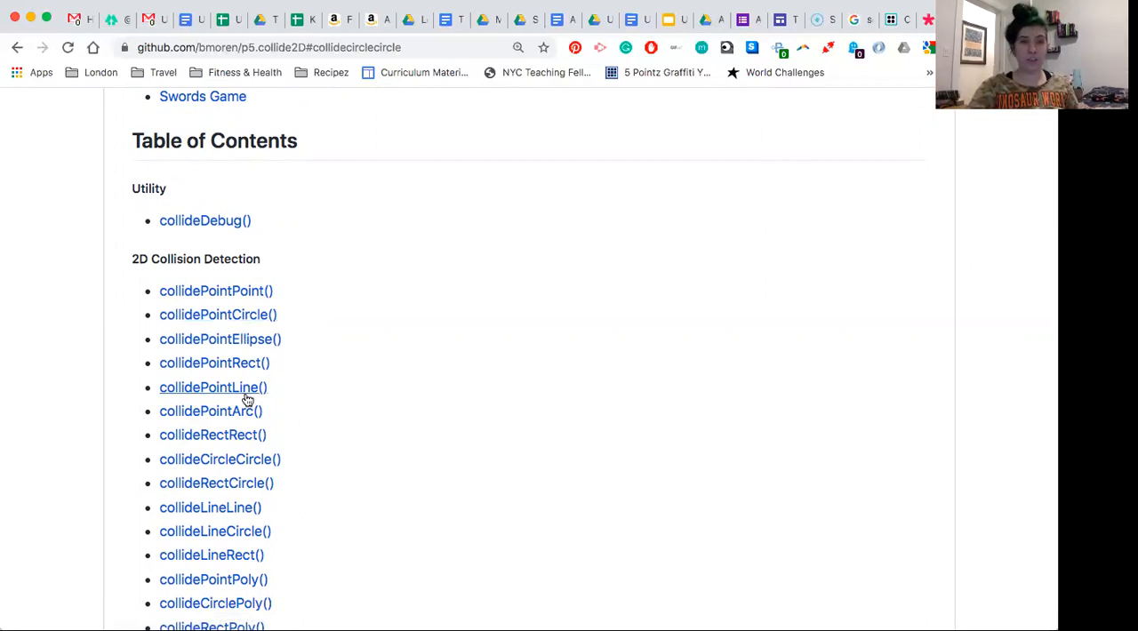
Step: Scroll the Table of Contents to the end of the 2D Collision Detection list
scroll("down", 3)
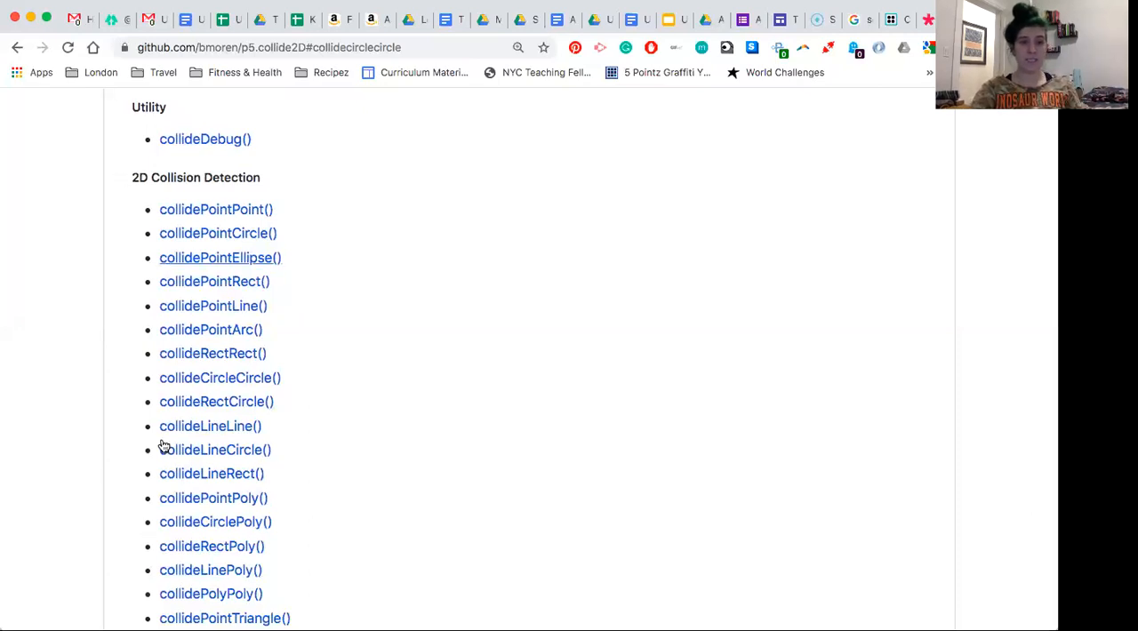
mouse_move(336, 375)
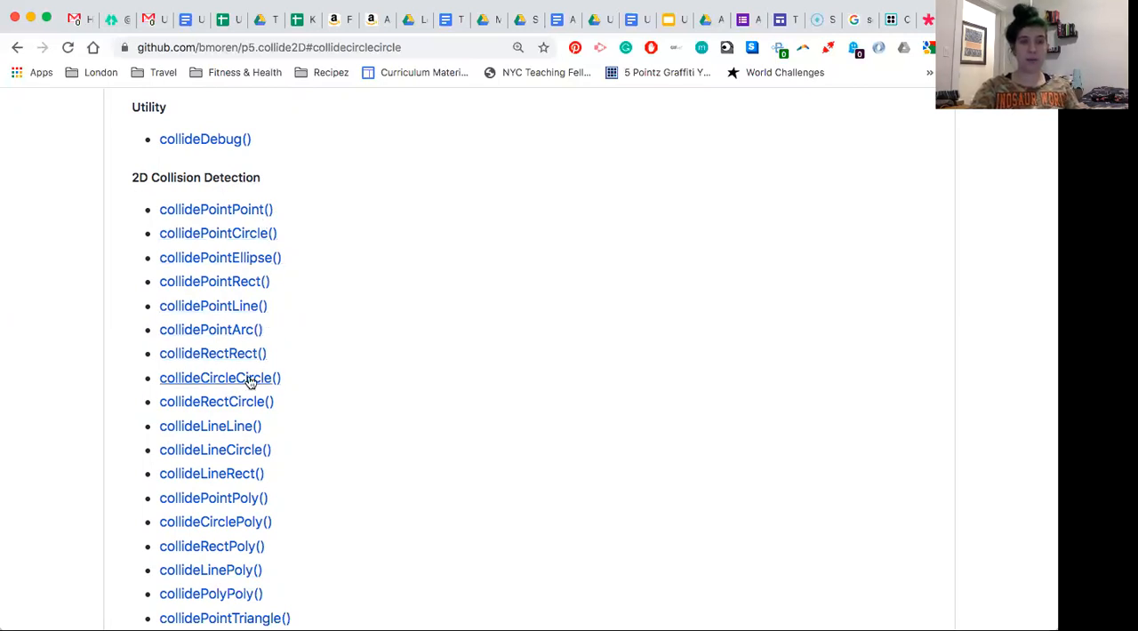
scroll("down", 3)
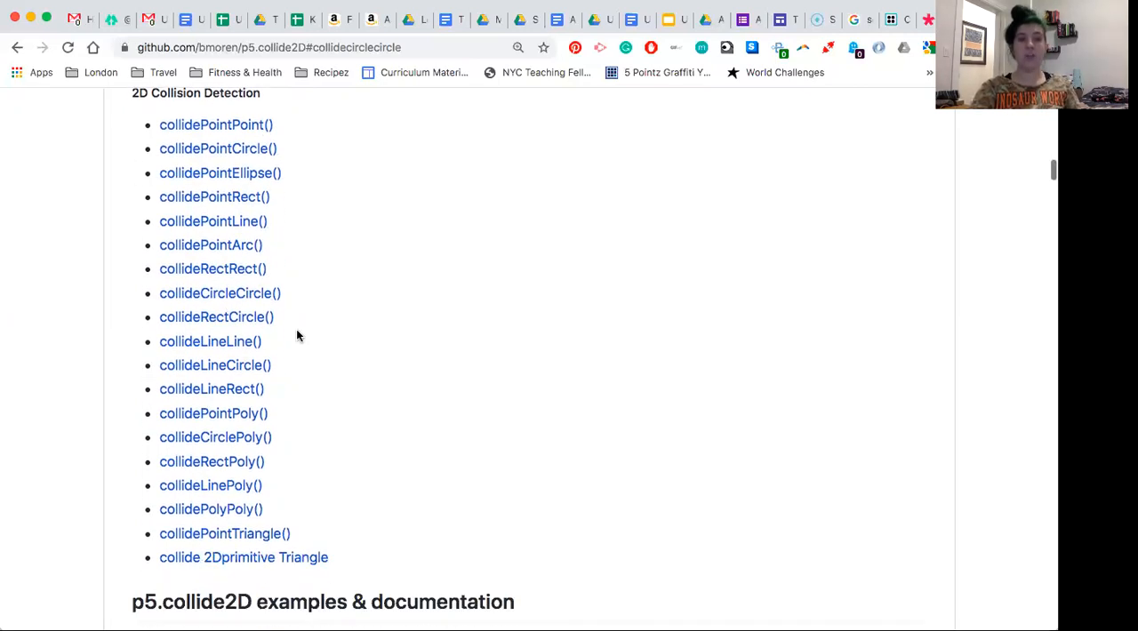
scroll("down", 3)
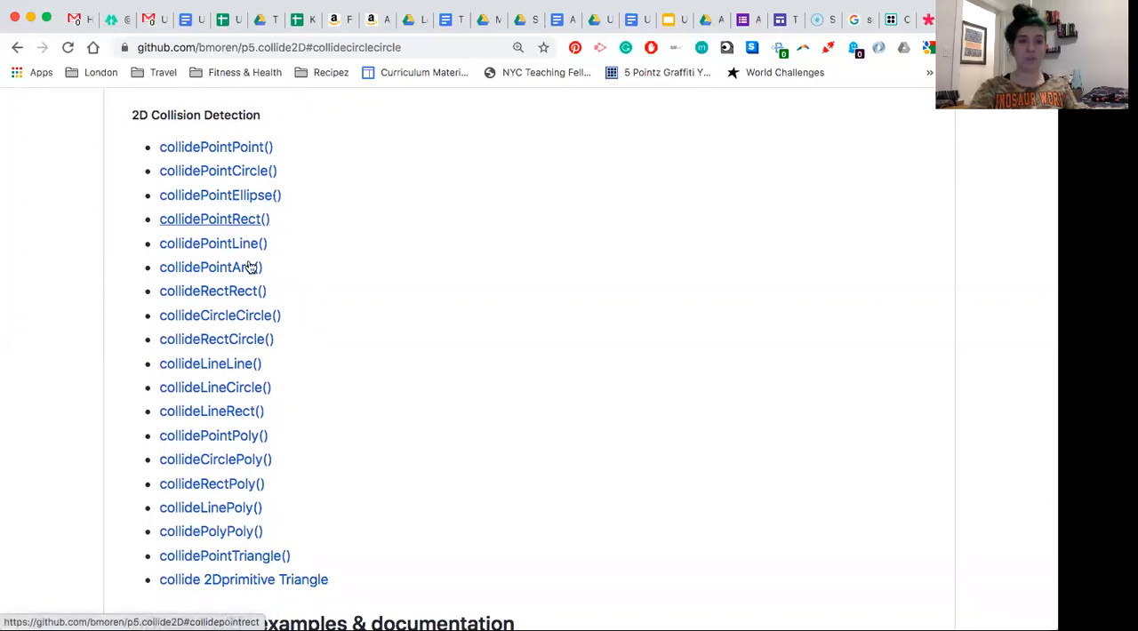
mouse_move(311, 339)
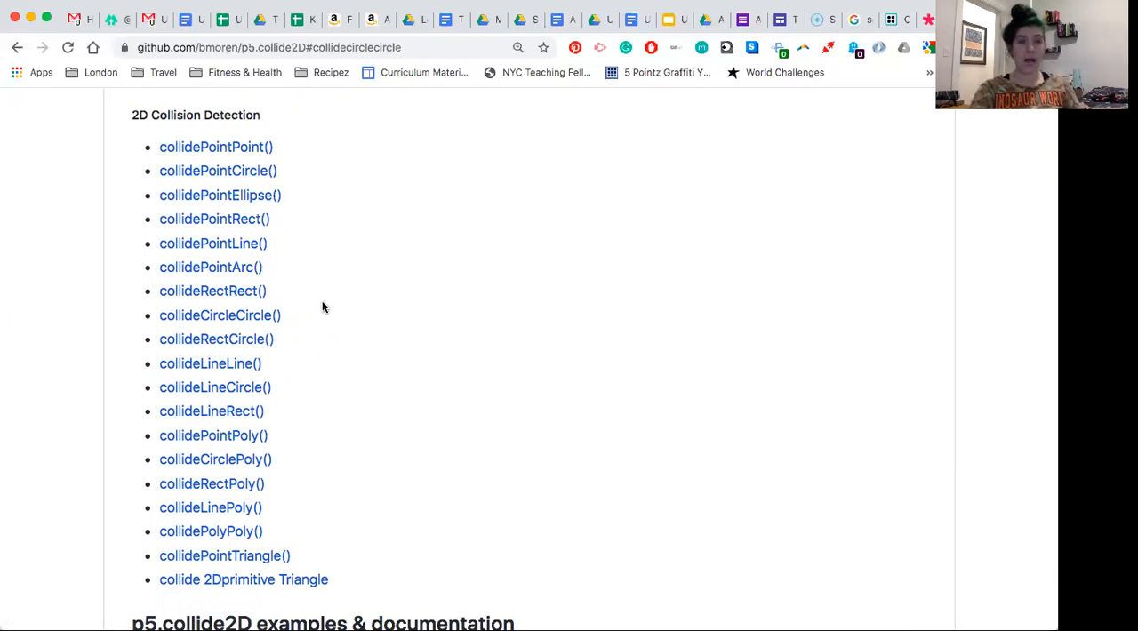
mouse_move(298, 244)
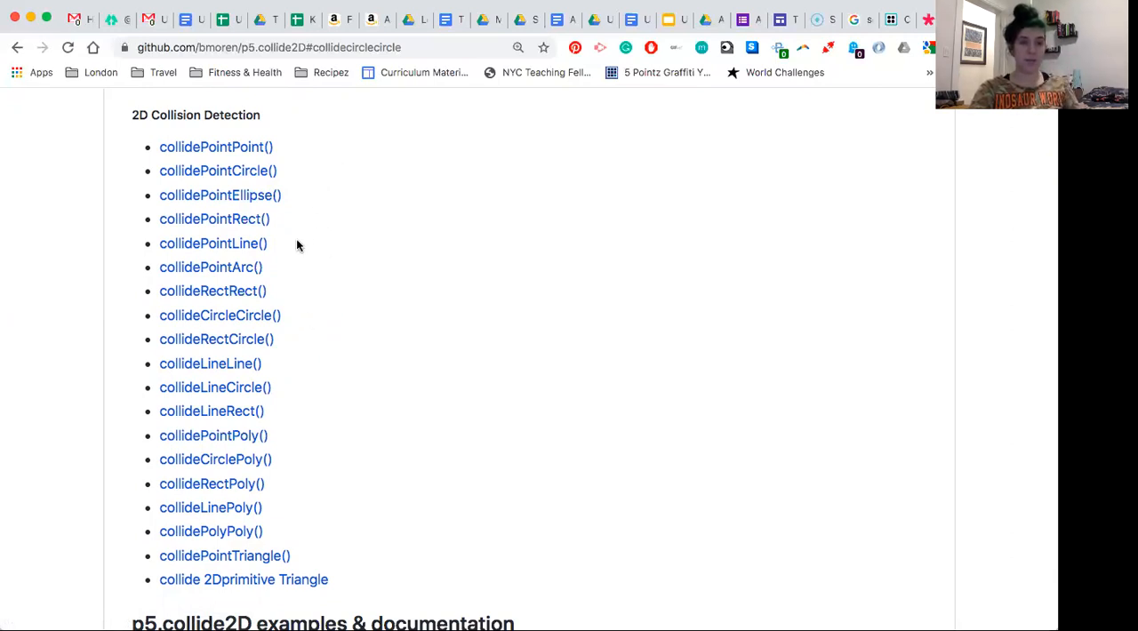
mouse_move(288, 270)
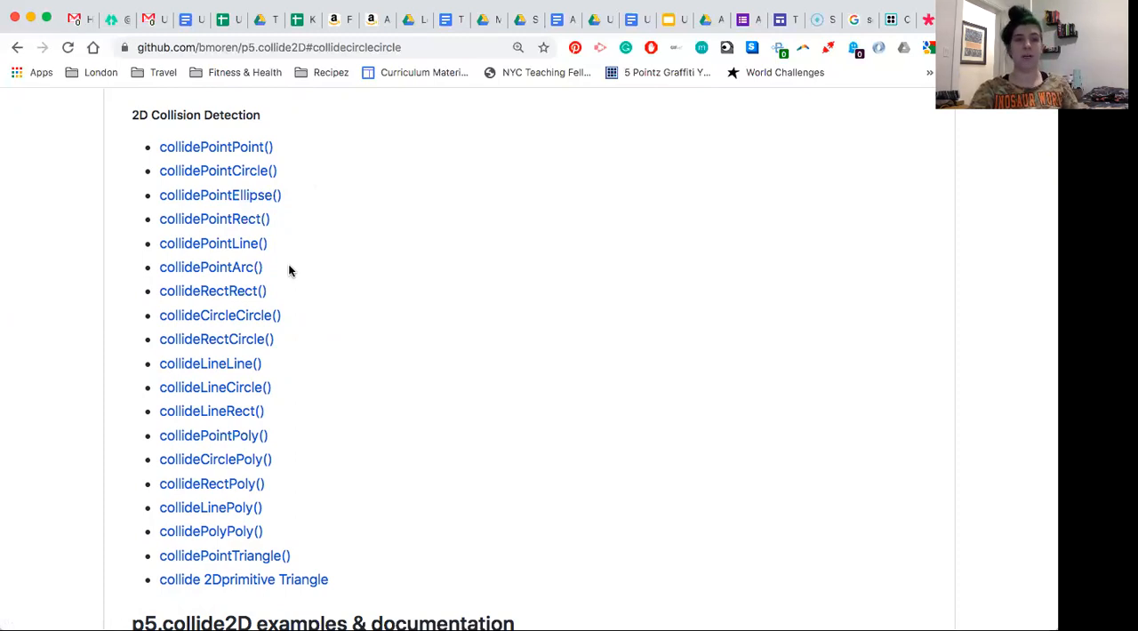
mouse_move(270, 322)
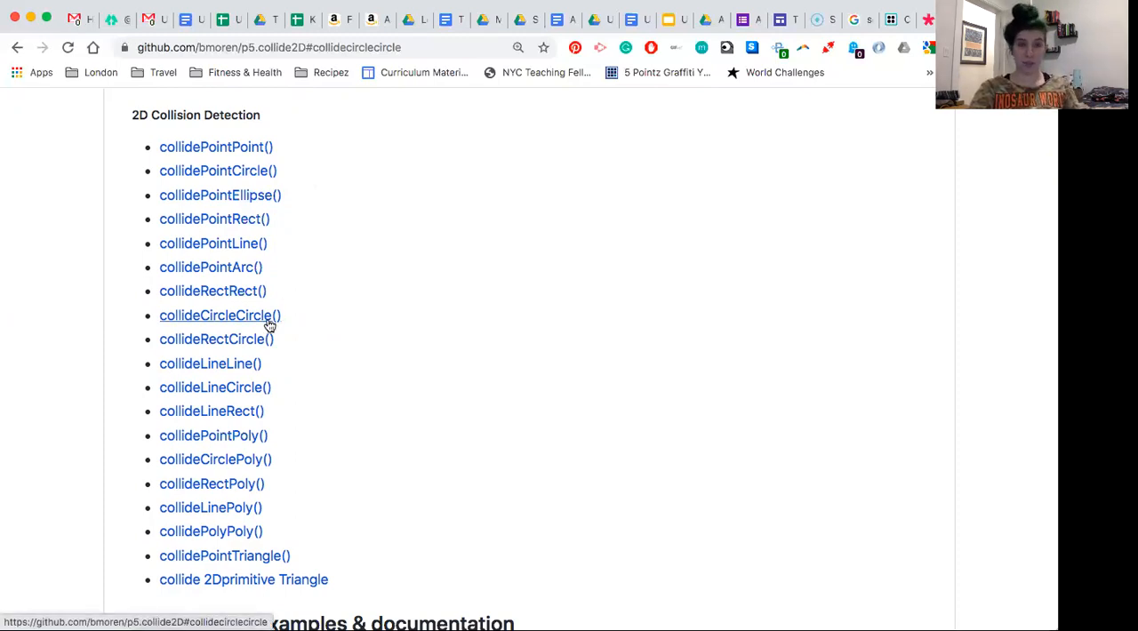
Step: Jump to the collideCircleCircle() documentation from its Table of Contents link
left_click(220, 315)
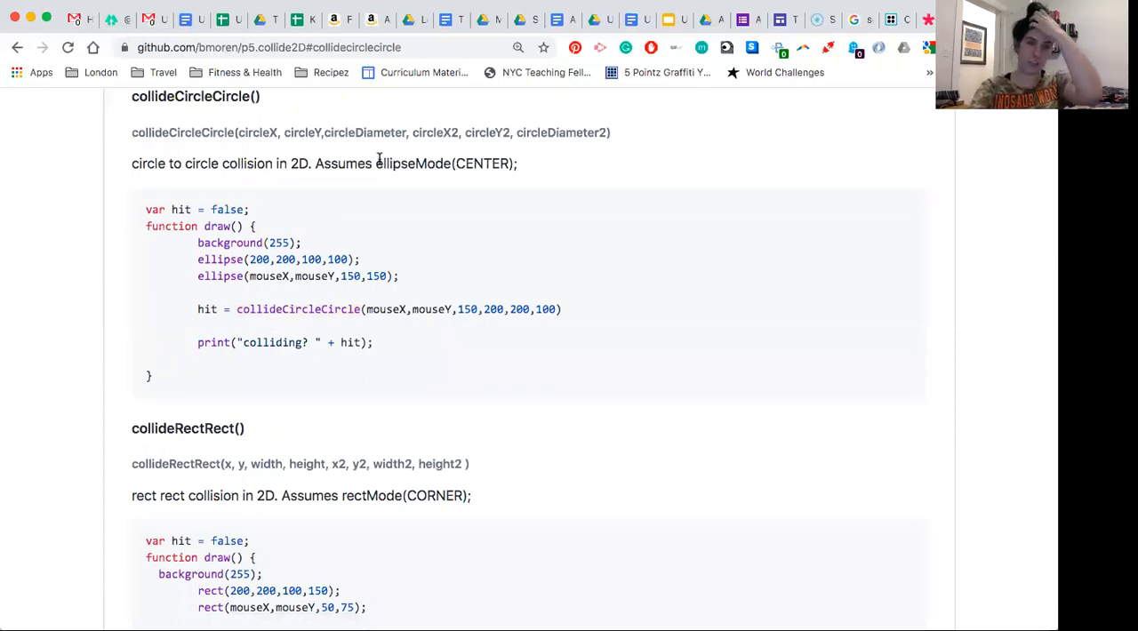
mouse_move(534, 146)
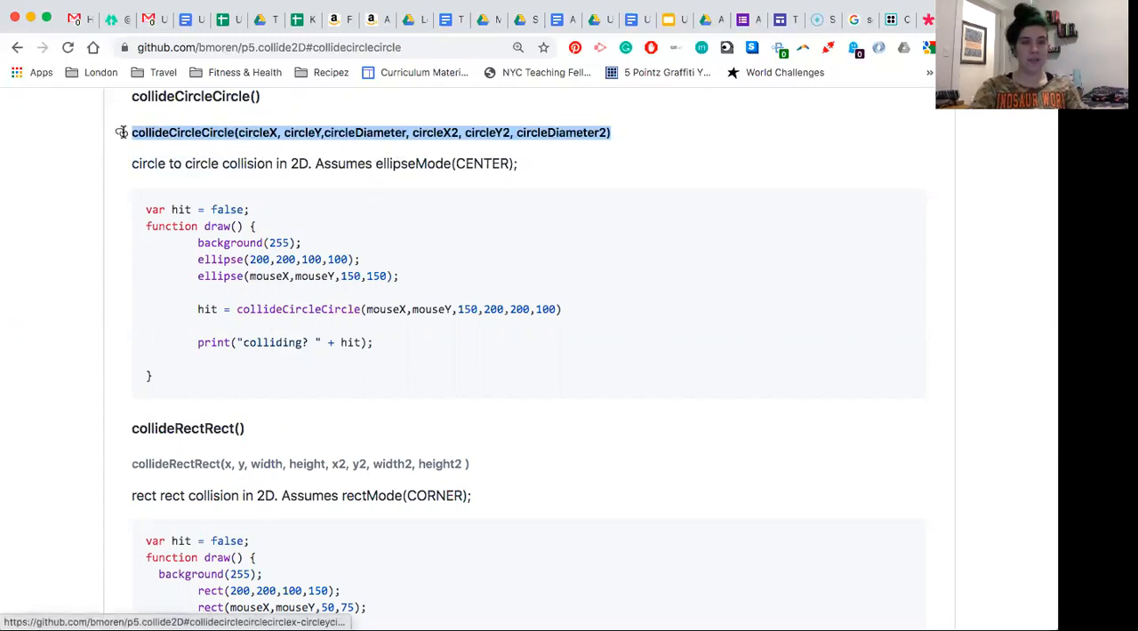
mouse_move(574, 154)
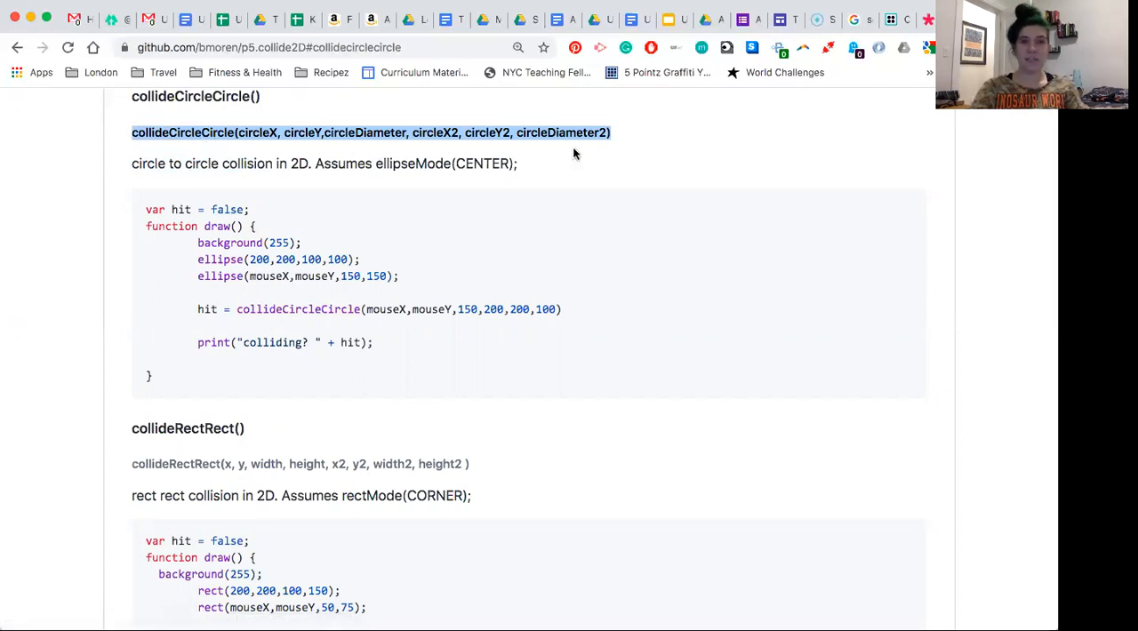
mouse_move(312, 165)
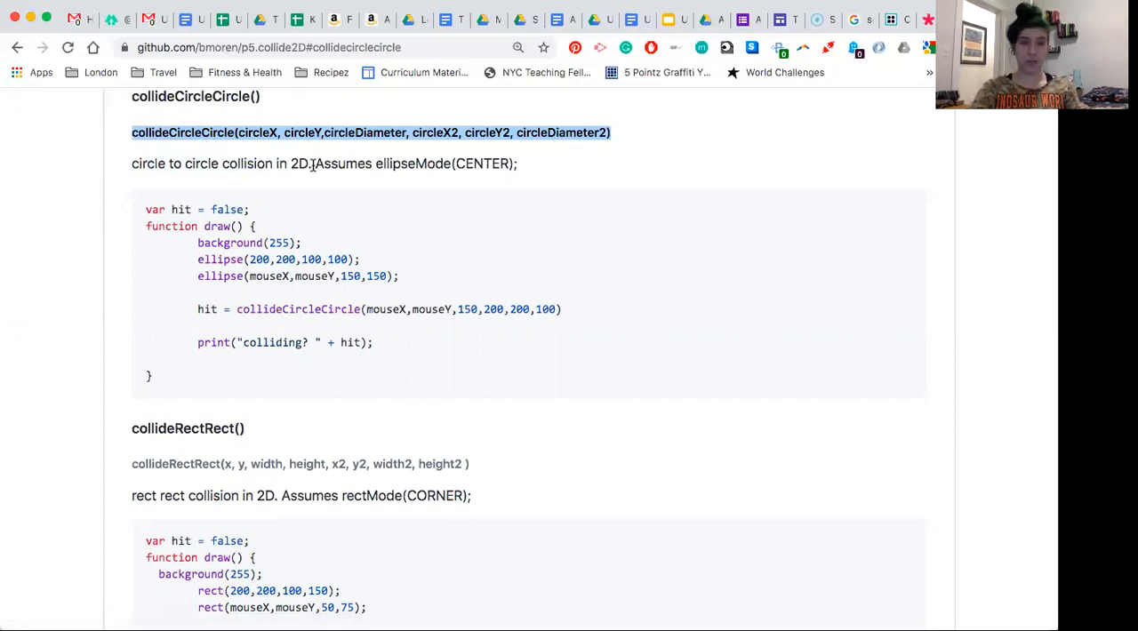
mouse_move(367, 147)
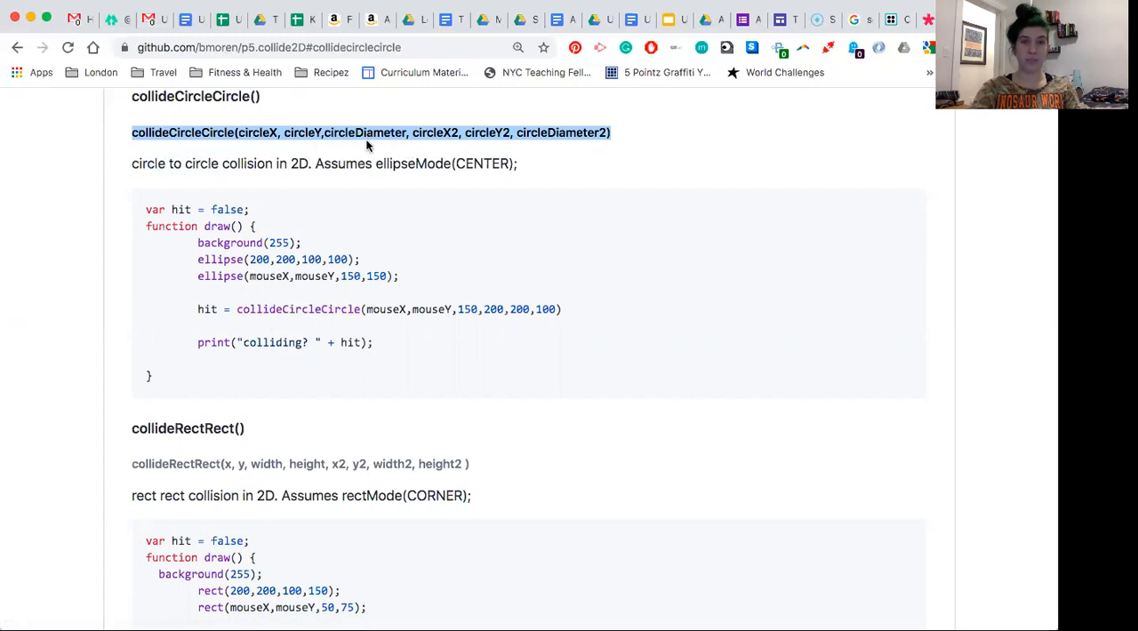
mouse_move(358, 144)
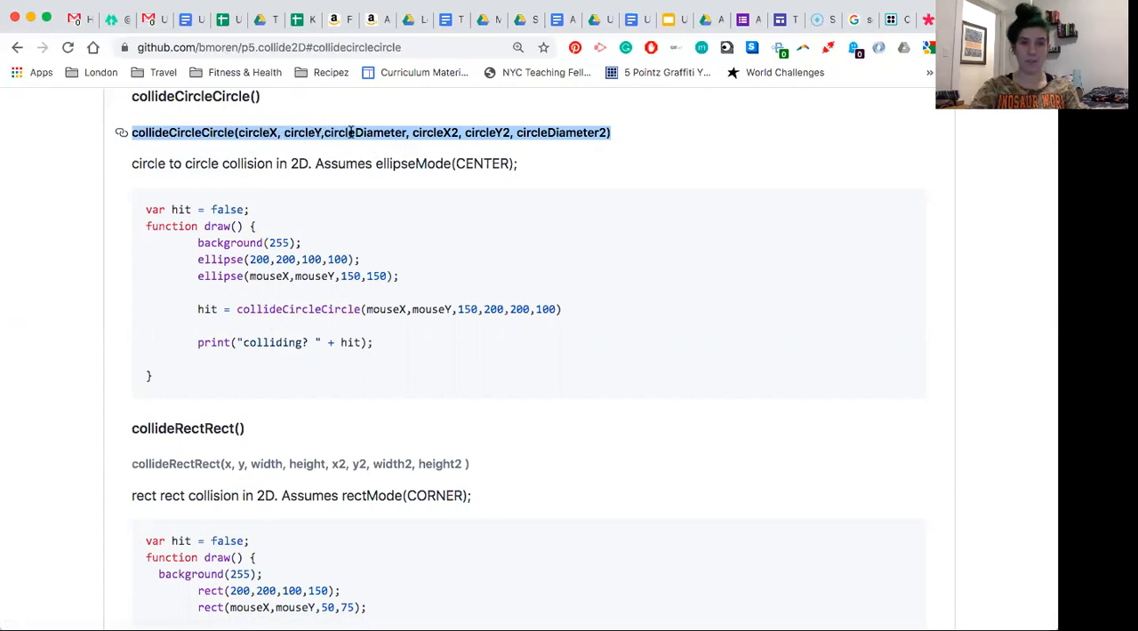
mouse_move(449, 112)
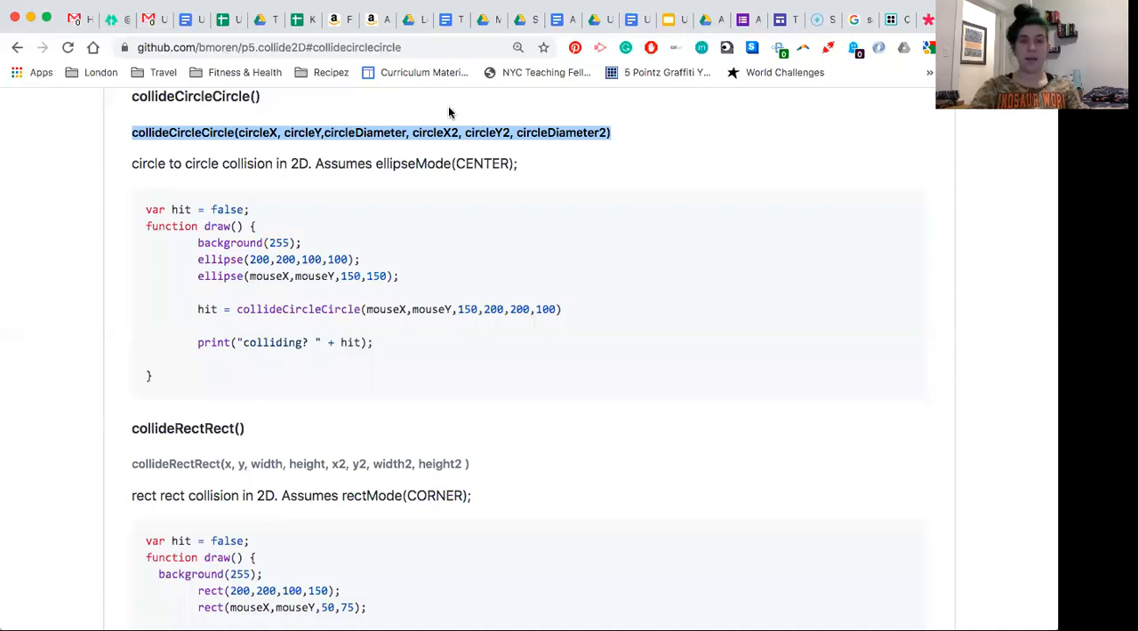
mouse_move(509, 132)
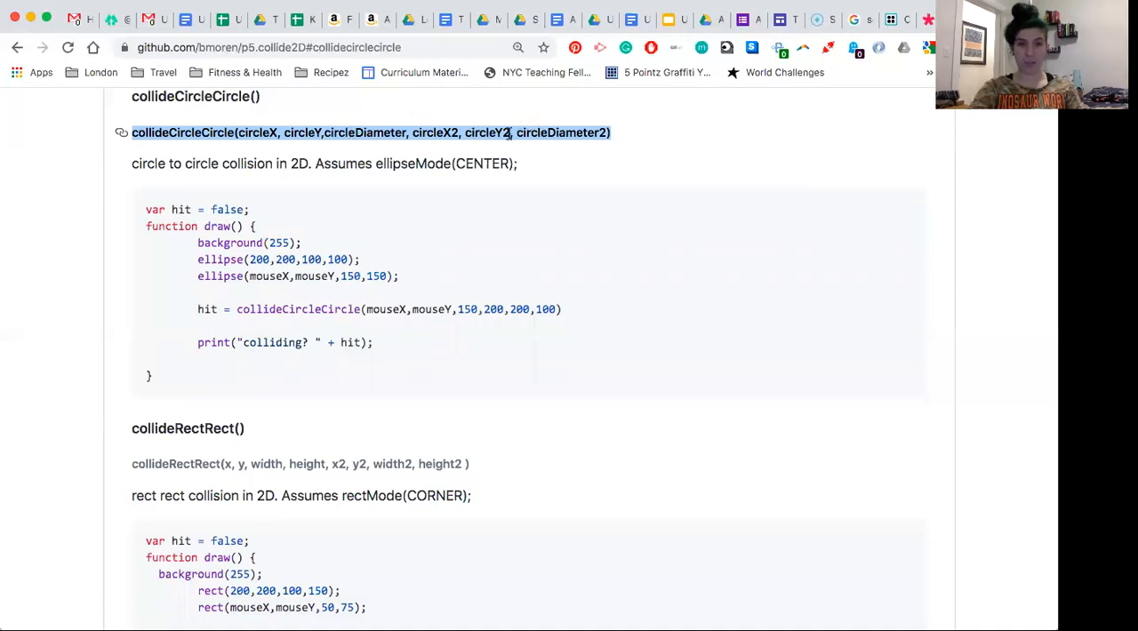
double_click(298, 309)
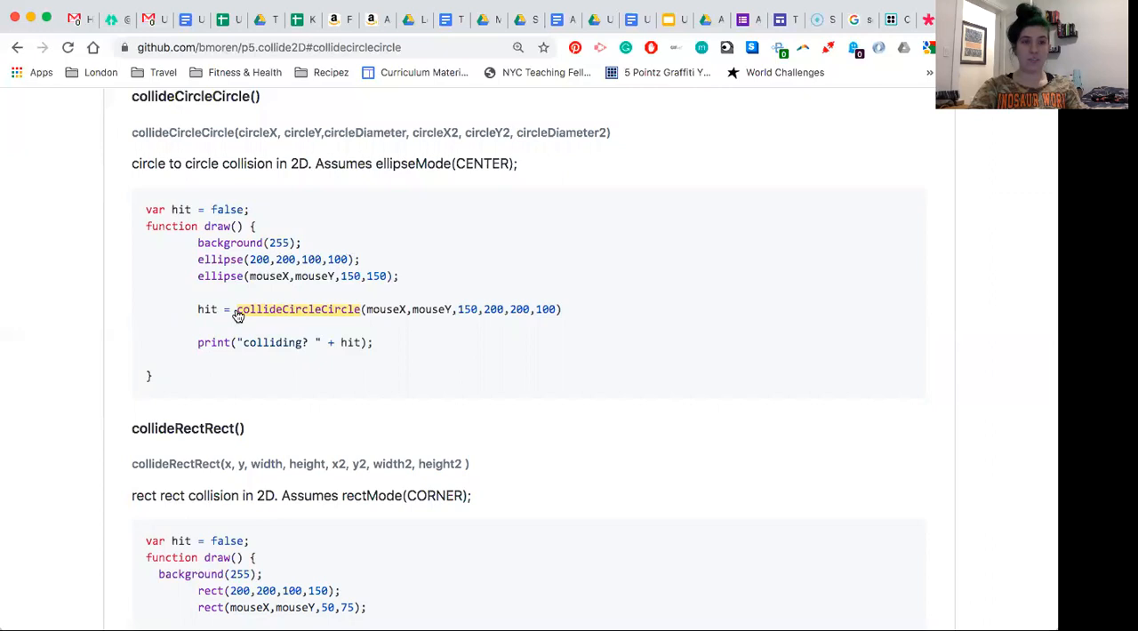
mouse_move(239, 316)
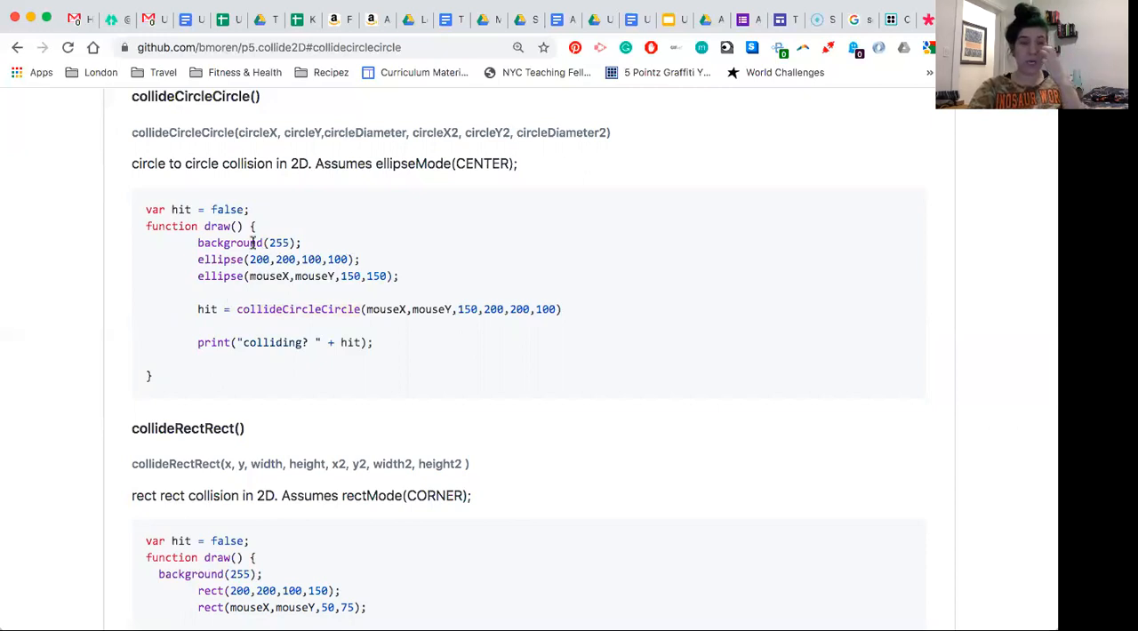
mouse_move(348, 249)
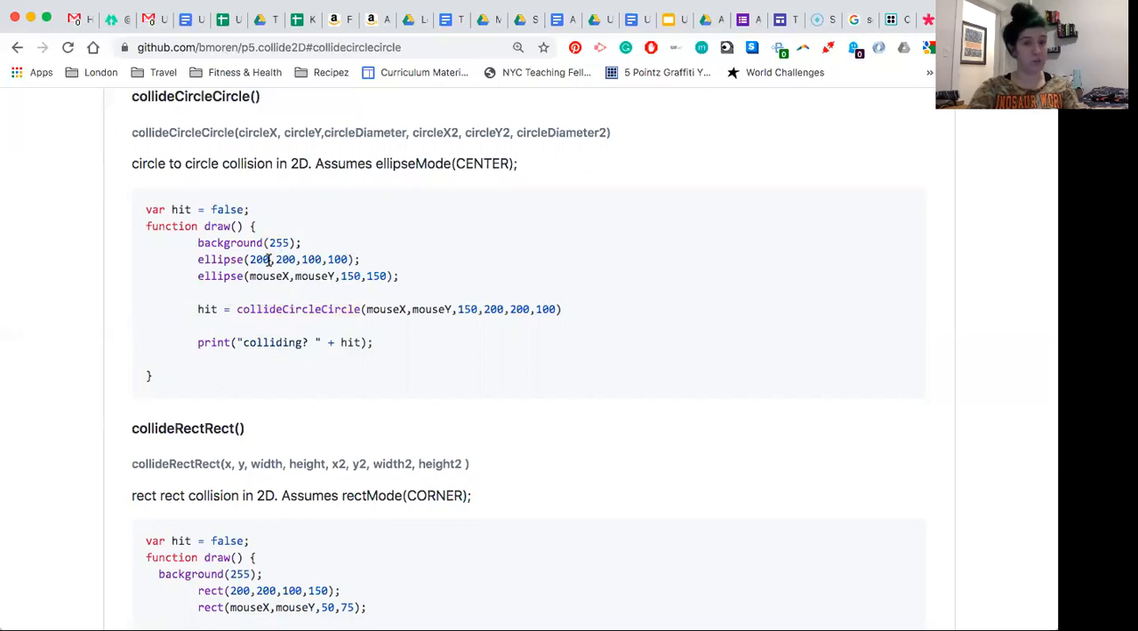
mouse_move(252, 213)
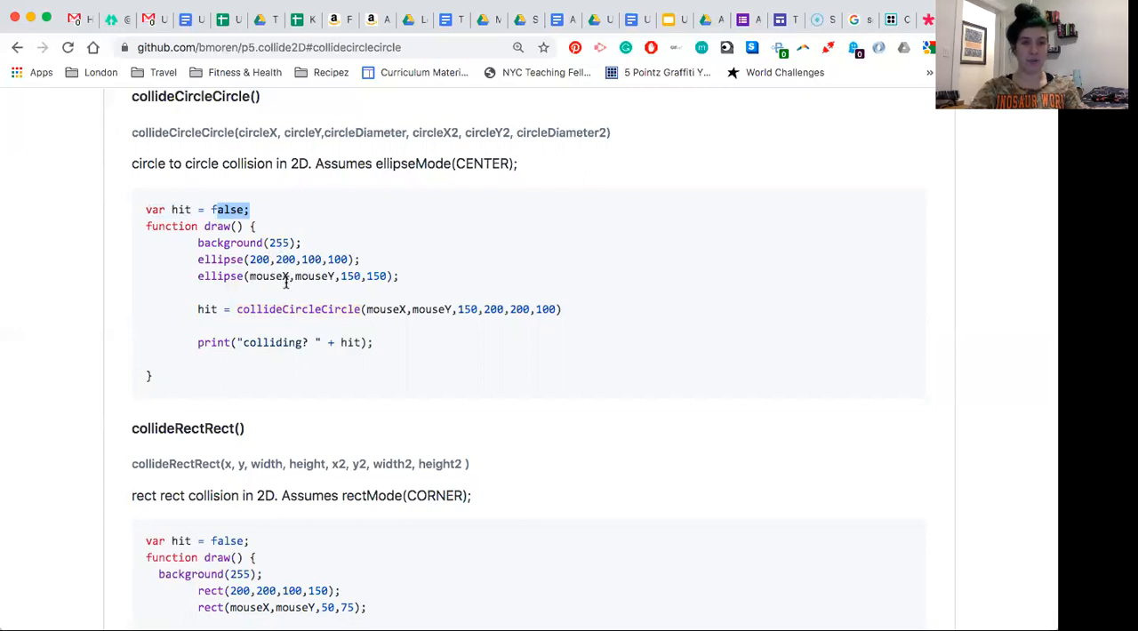
mouse_move(293, 338)
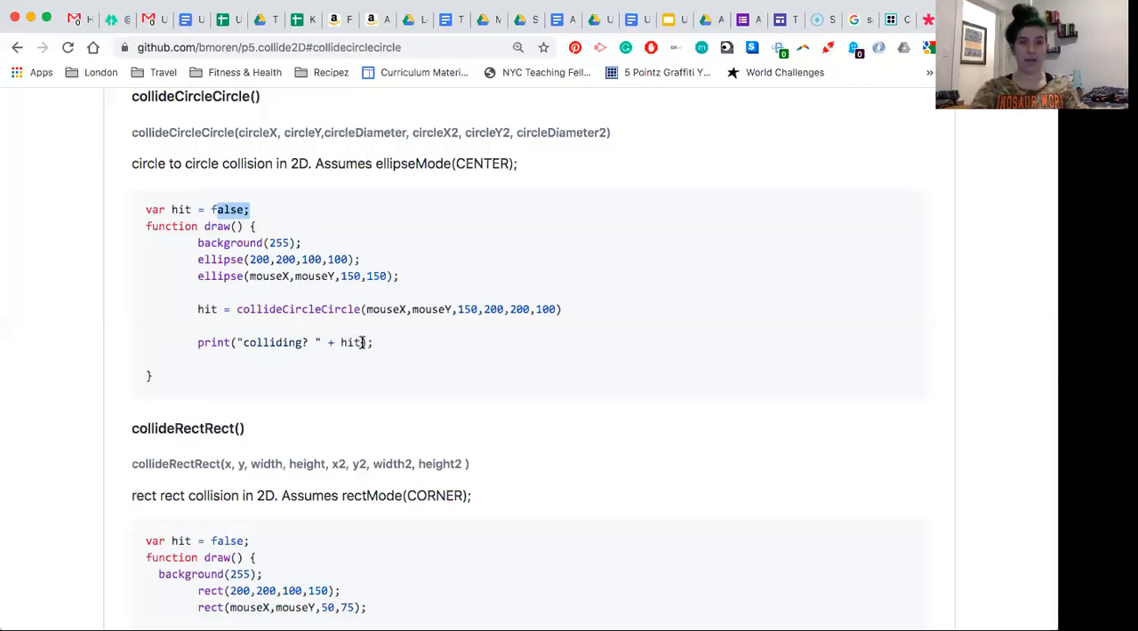
double_click(350, 342)
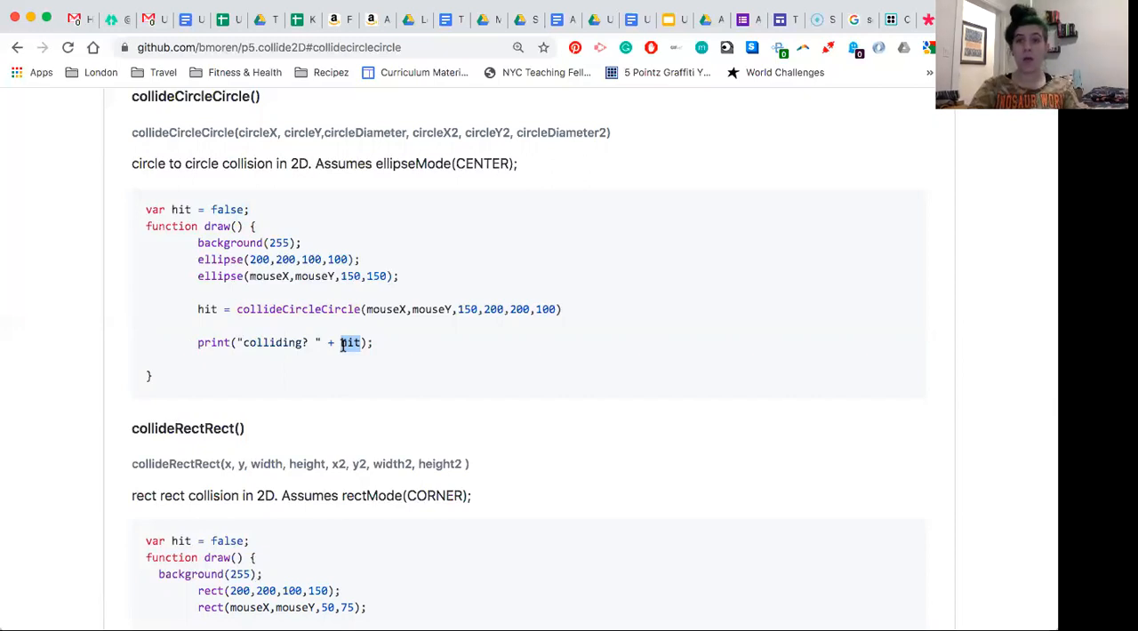
scroll("down", 3)
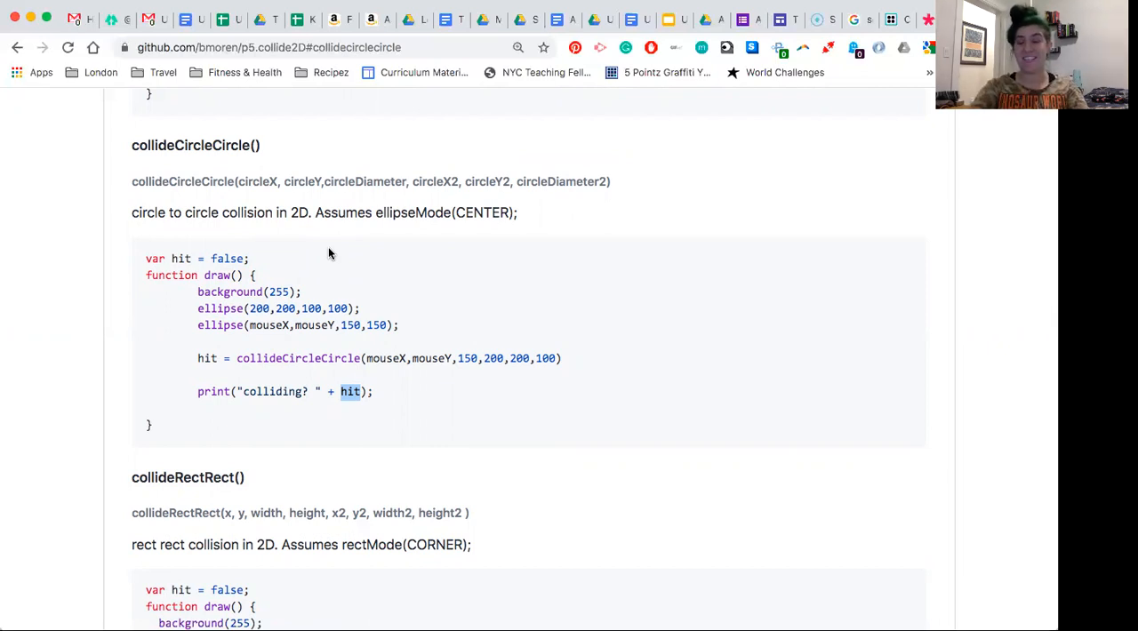
mouse_move(622, 40)
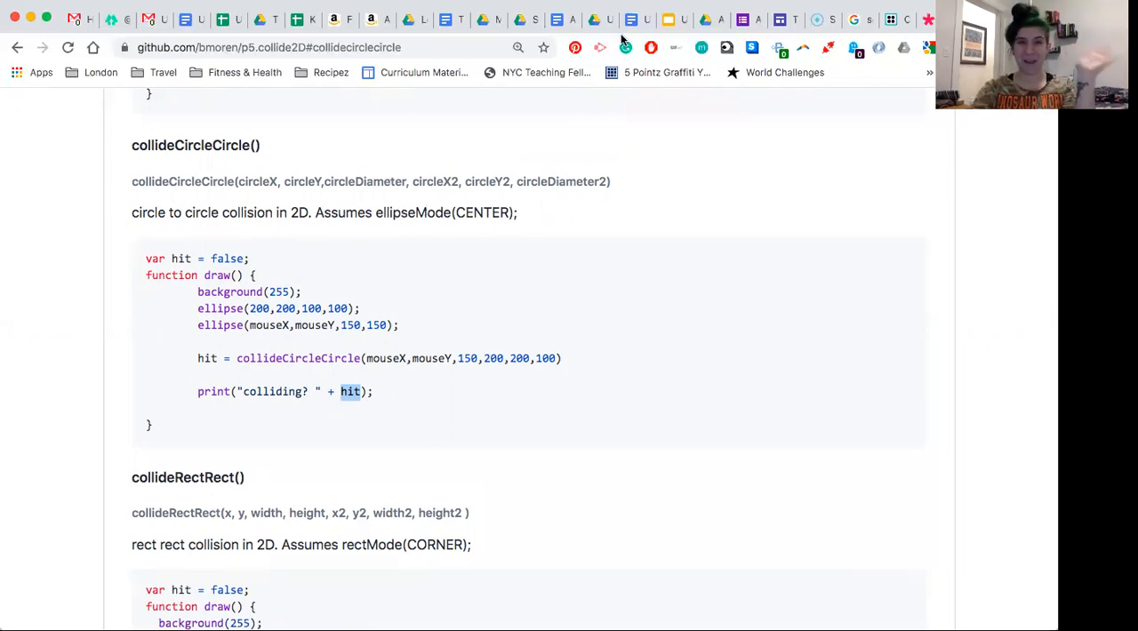